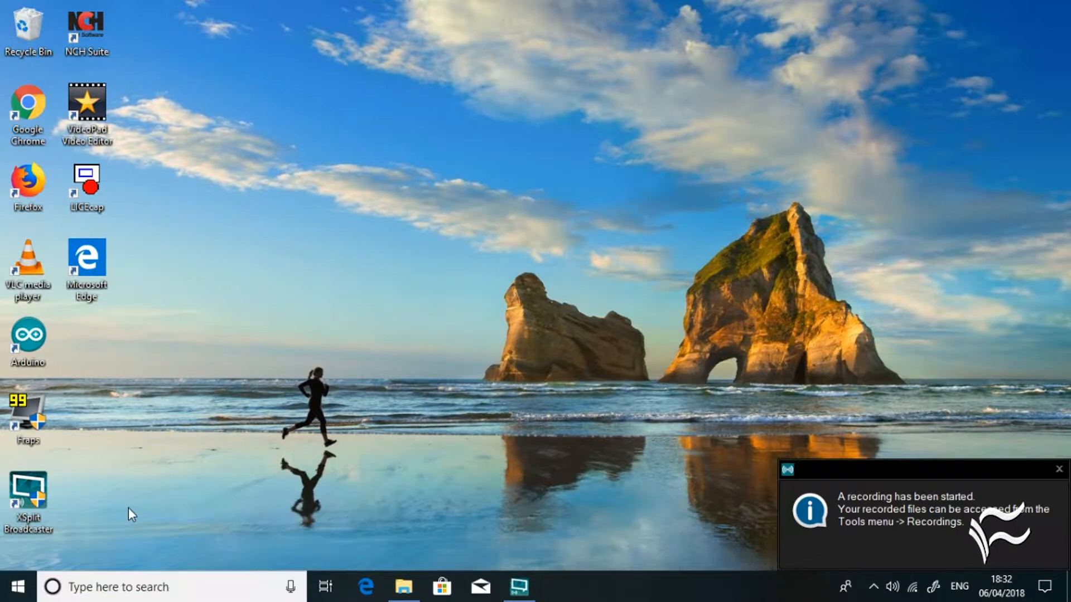
Launch Windows Settings from the Start menu and go to System.
left_click(1058, 469)
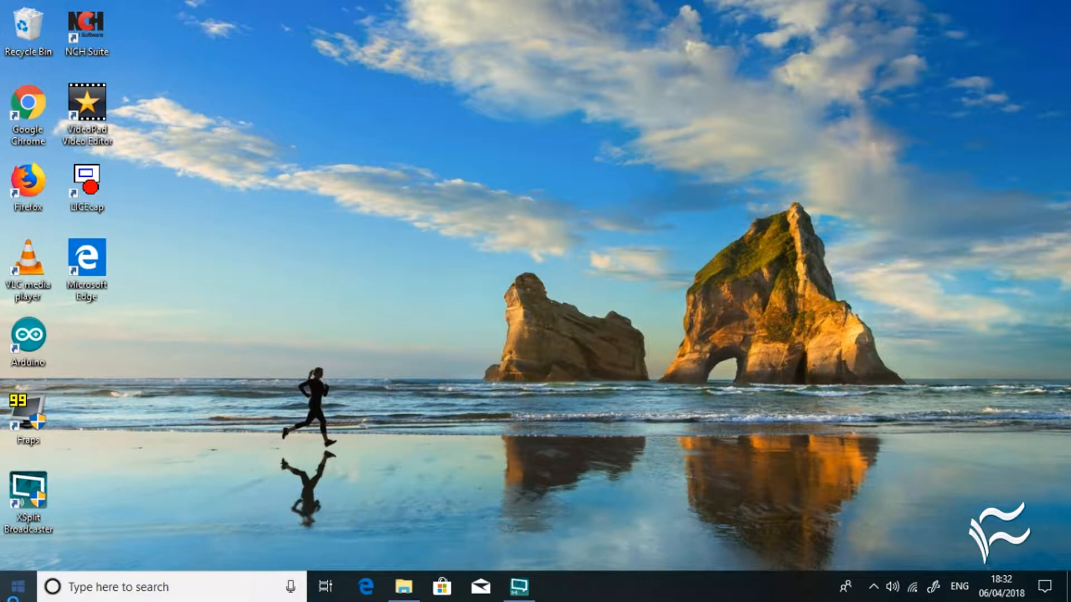
left_click(22, 581)
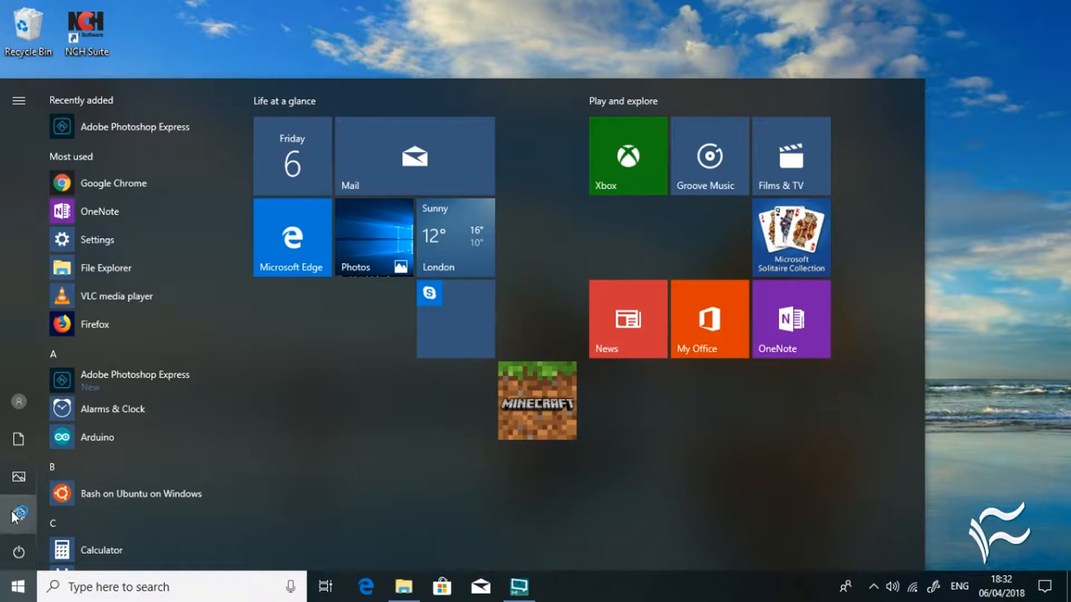
left_click(97, 239)
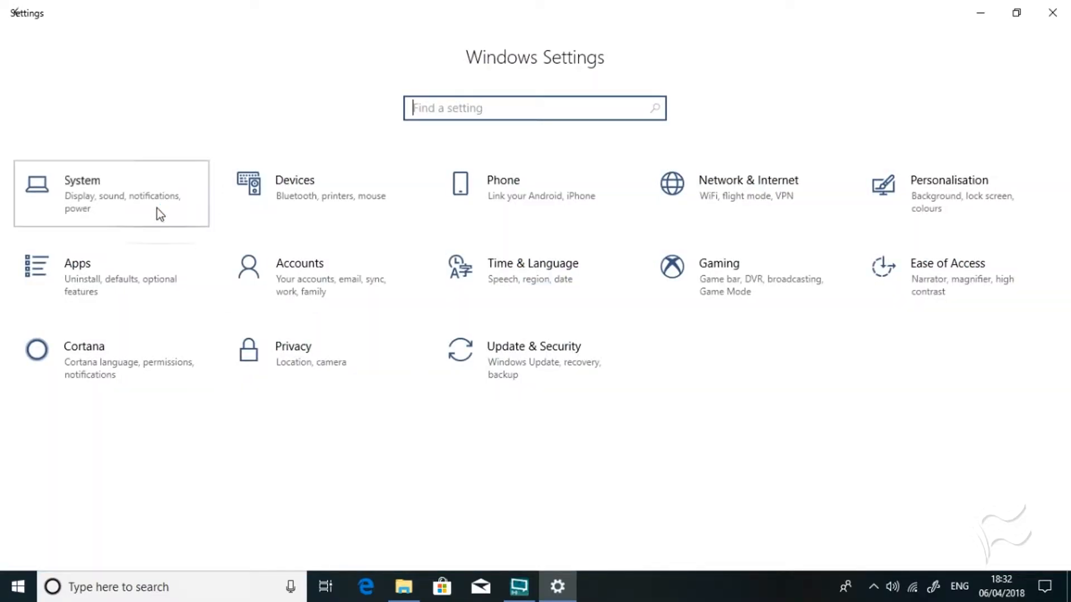
left_click(109, 192)
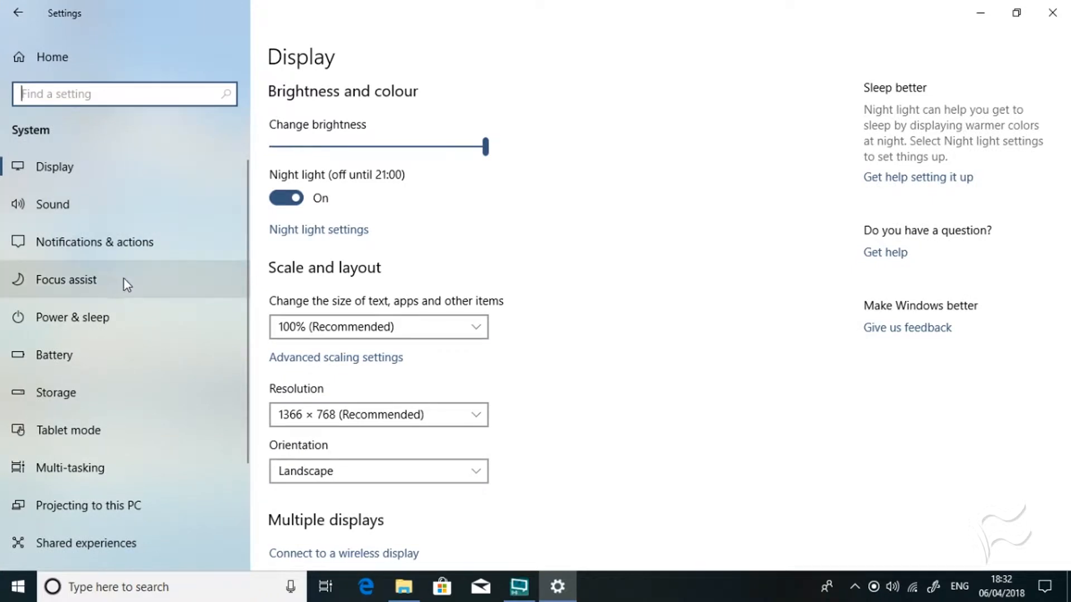
Switch Focus assist from Off to Priority only.
left_click(65, 280)
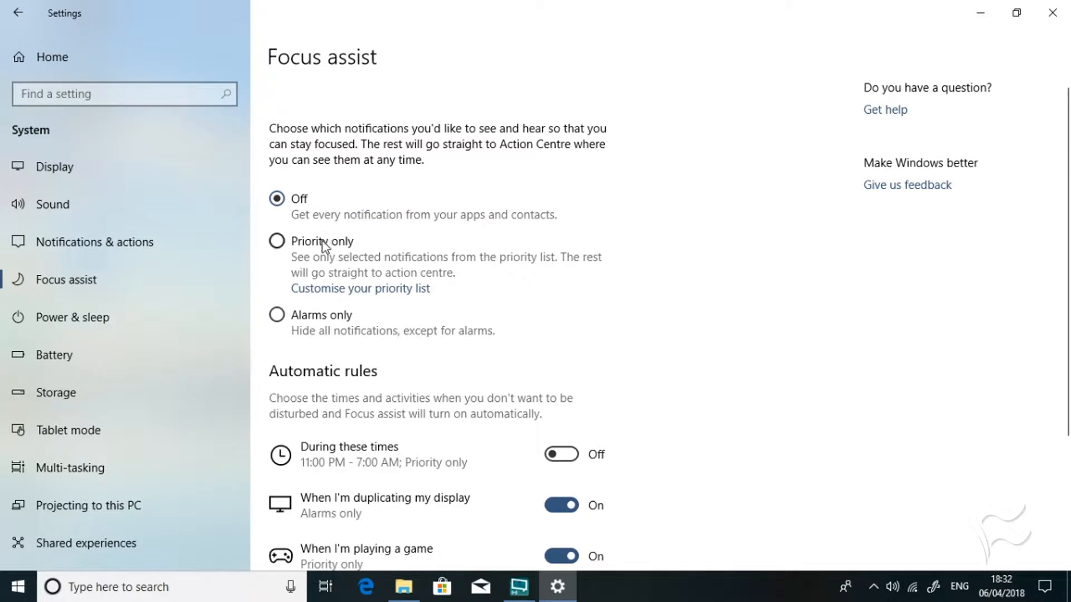
mouse_move(320, 314)
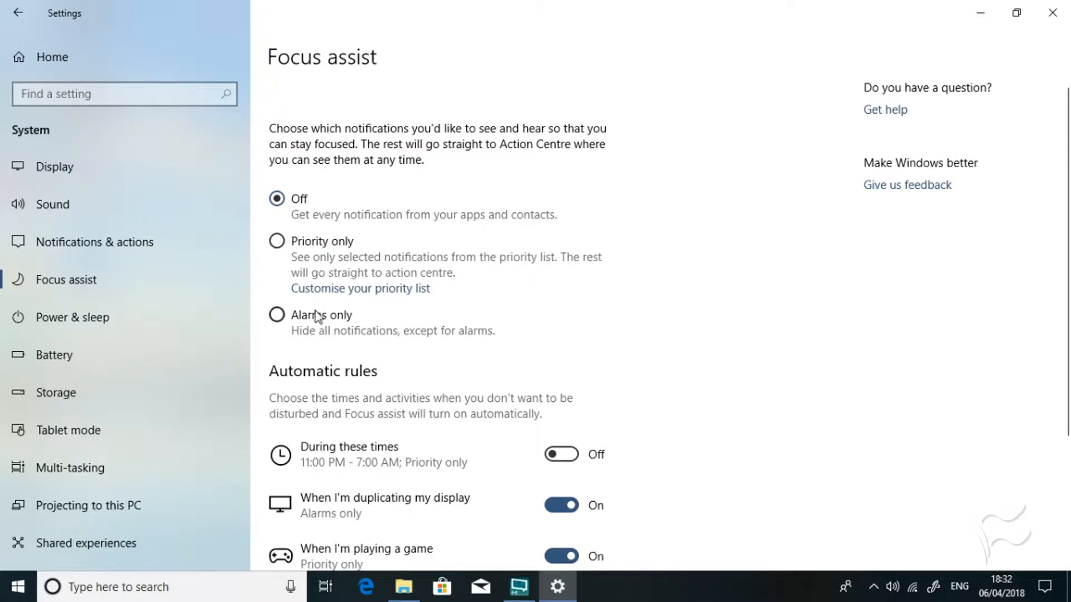
mouse_move(335, 238)
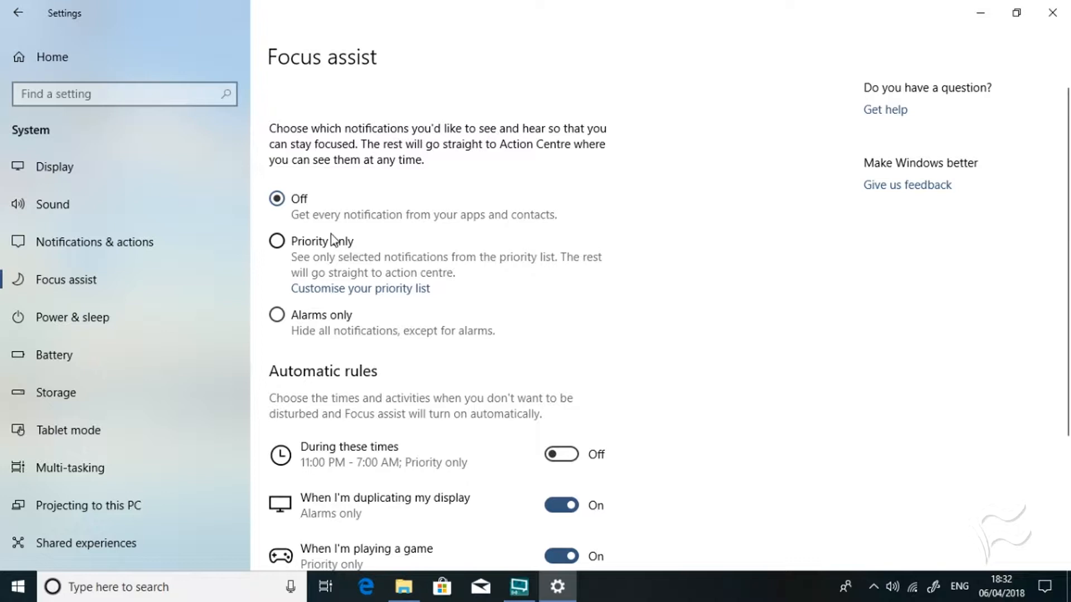
mouse_move(316, 220)
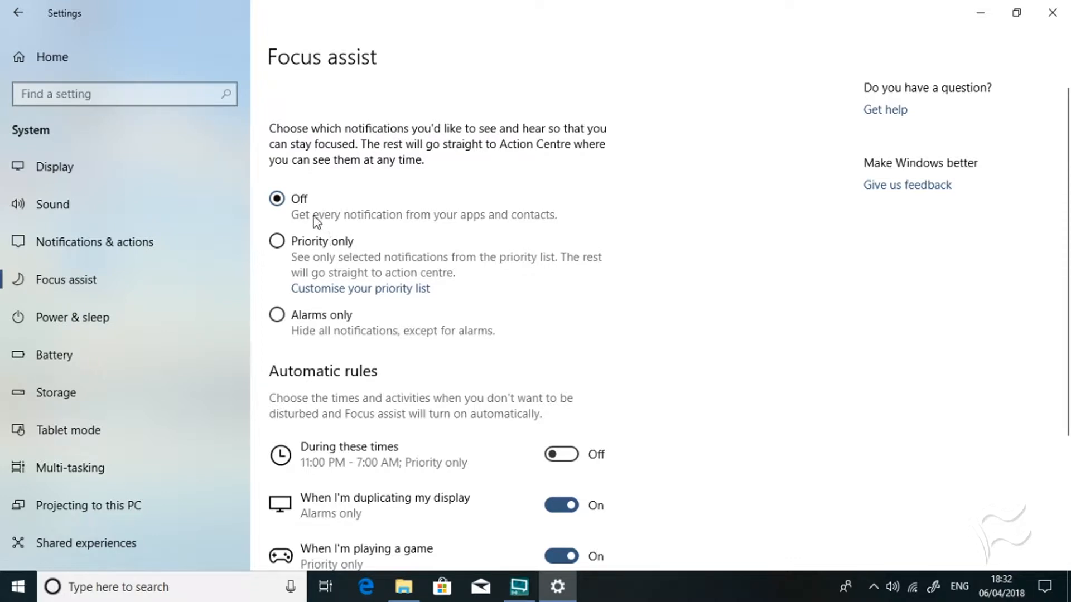
mouse_move(460, 229)
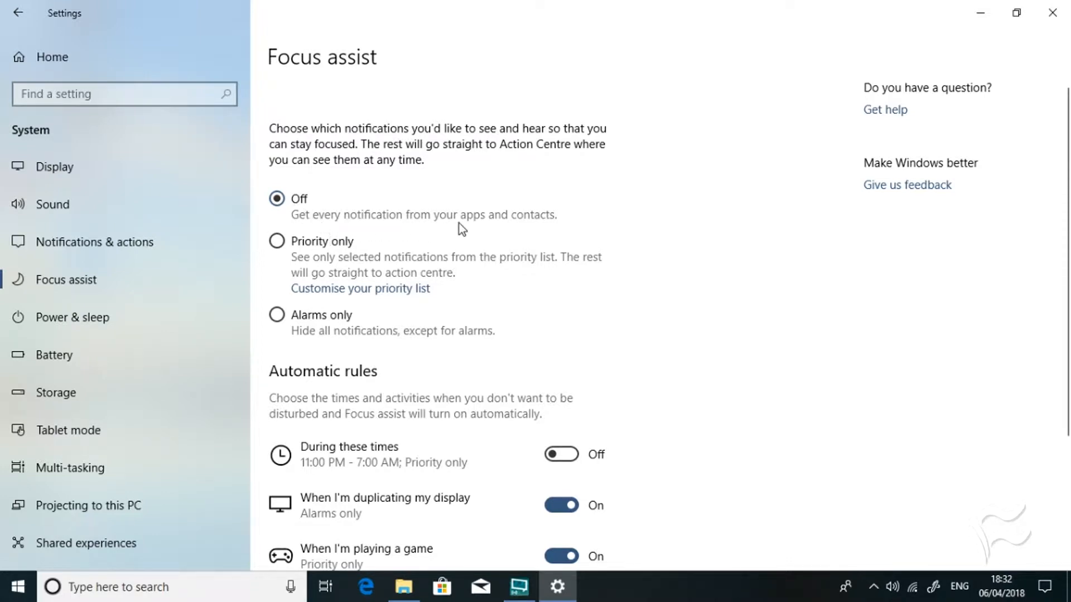
mouse_move(347, 241)
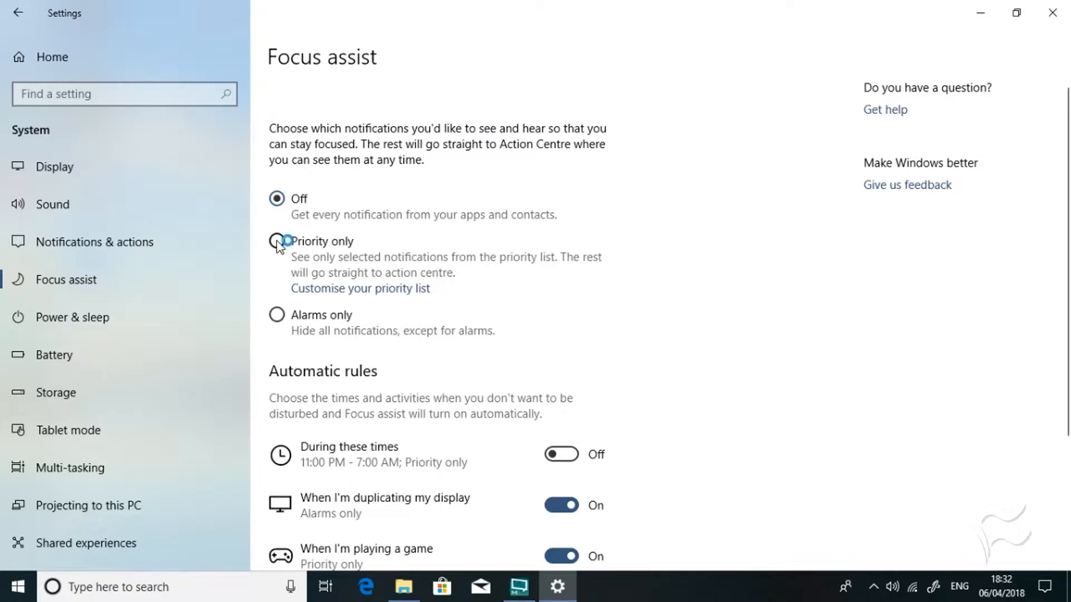
left_click(276, 241)
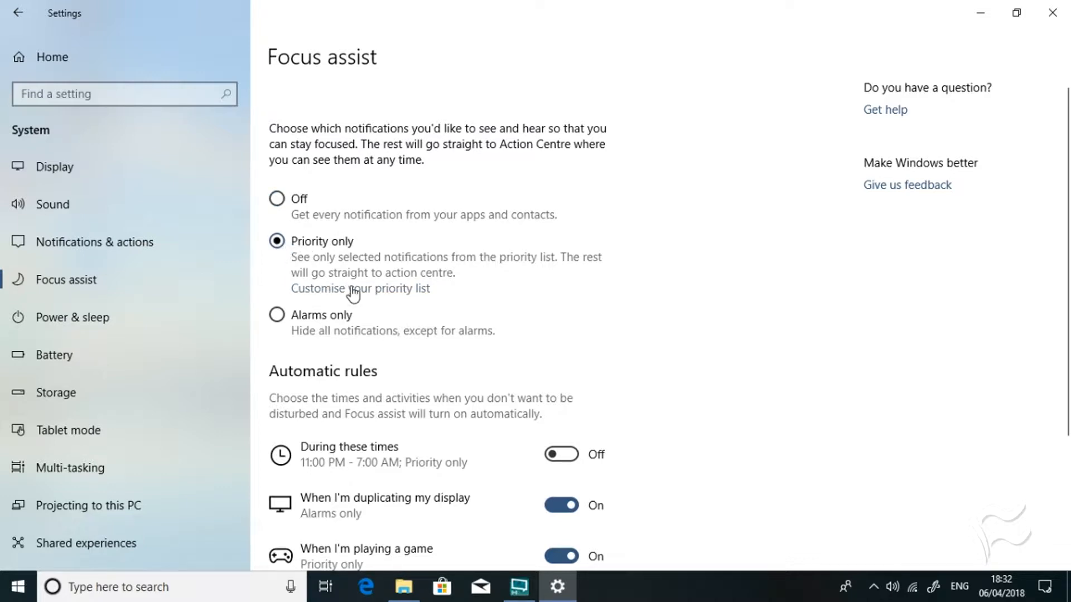
Open 'Customise your priority list' to view calls, texts and reminders options.
left_click(359, 288)
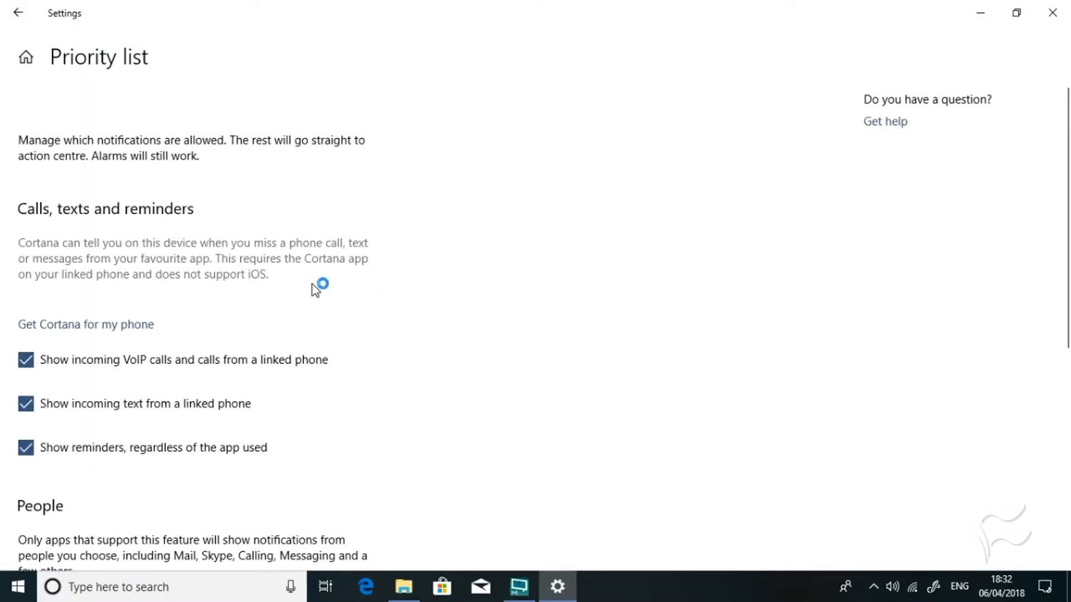
mouse_move(46, 218)
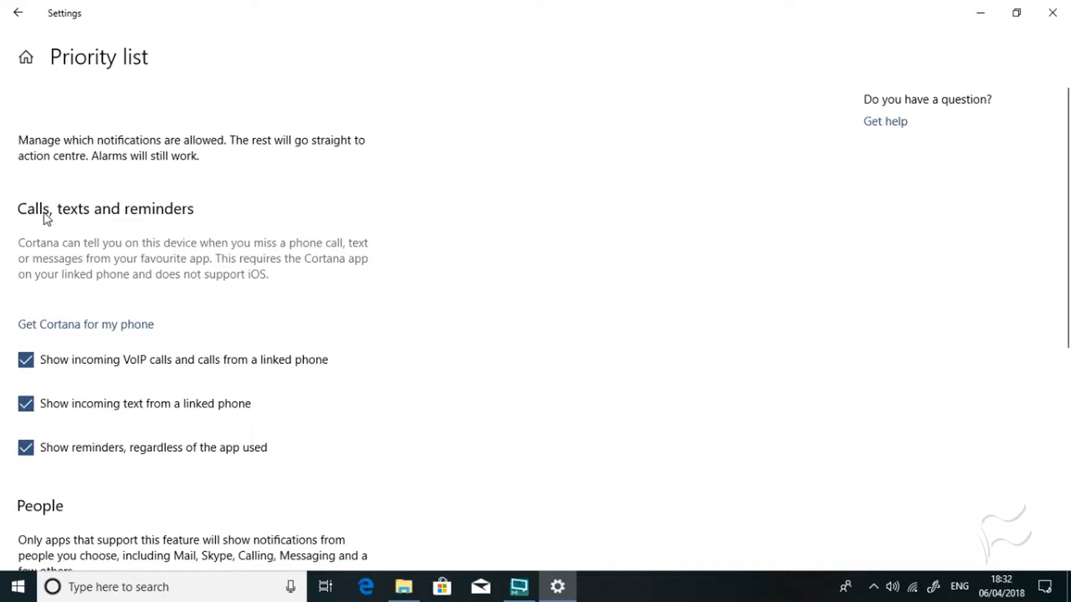
mouse_move(129, 221)
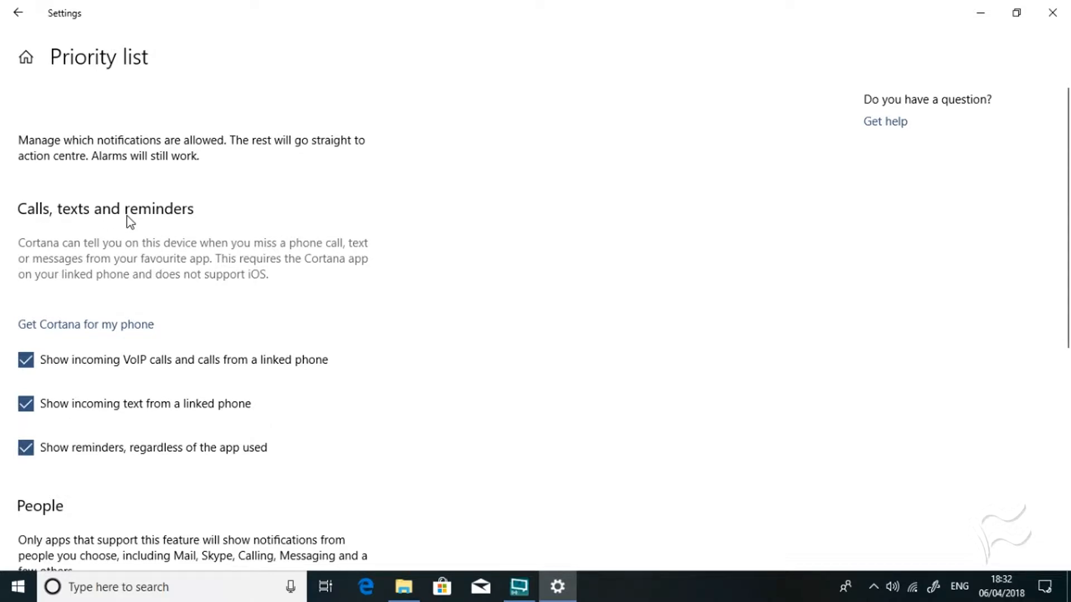
mouse_move(154, 303)
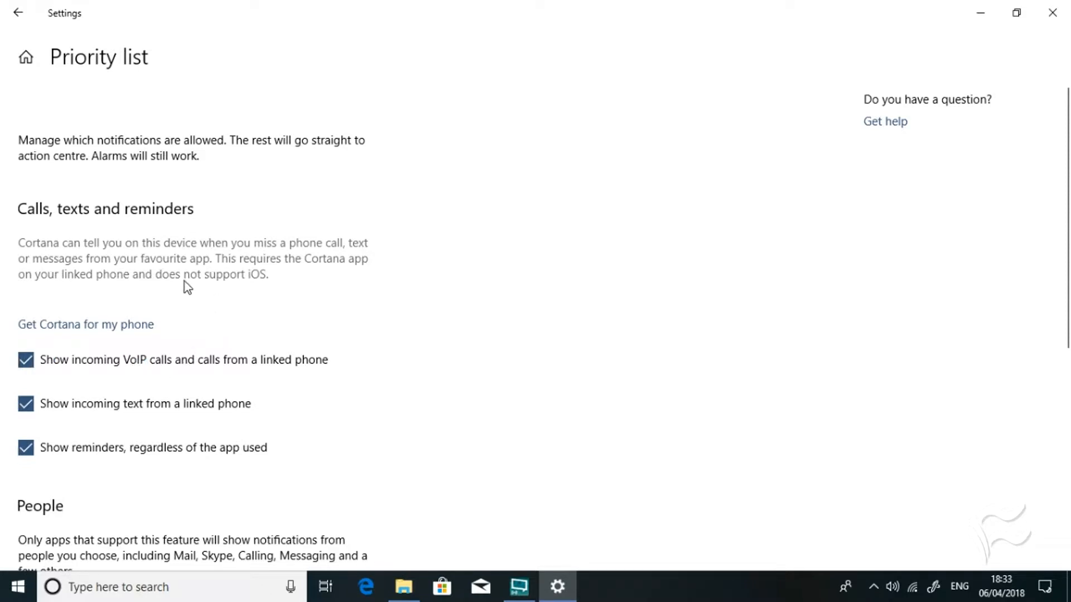
mouse_move(286, 271)
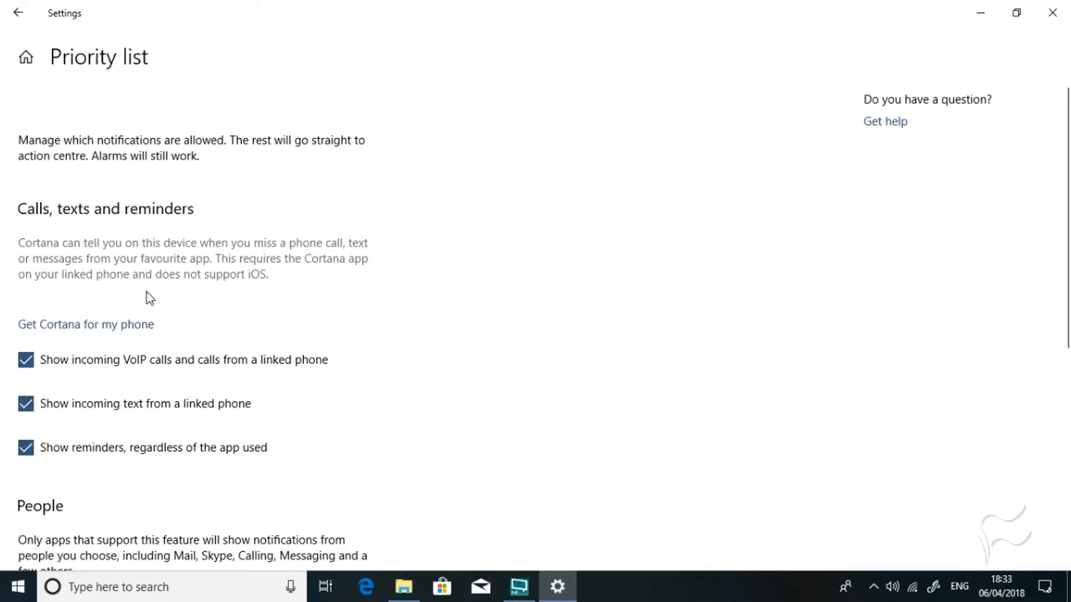
mouse_move(54, 337)
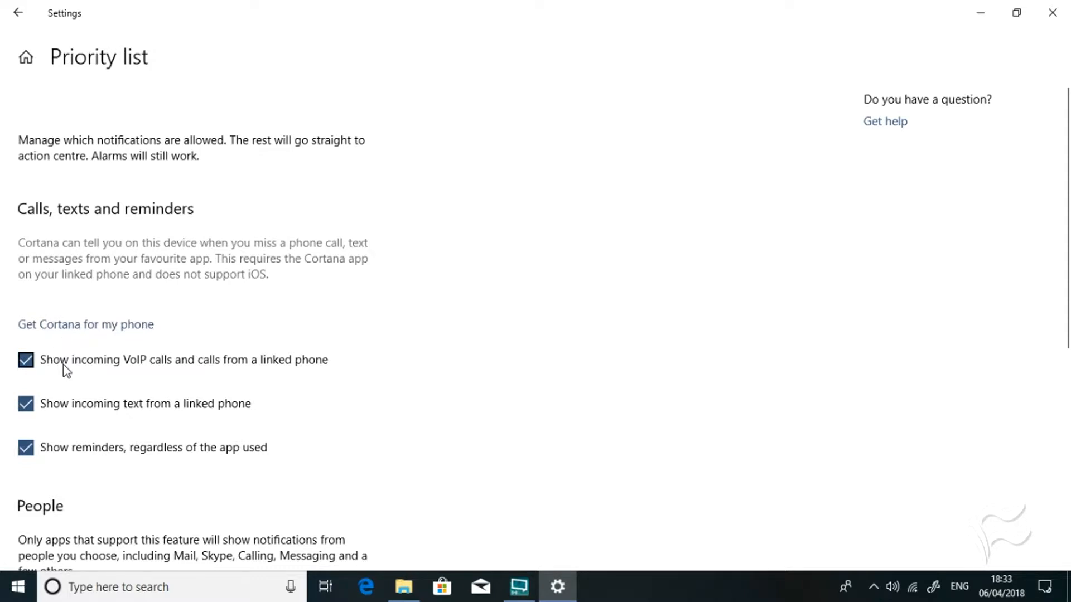
mouse_move(69, 381)
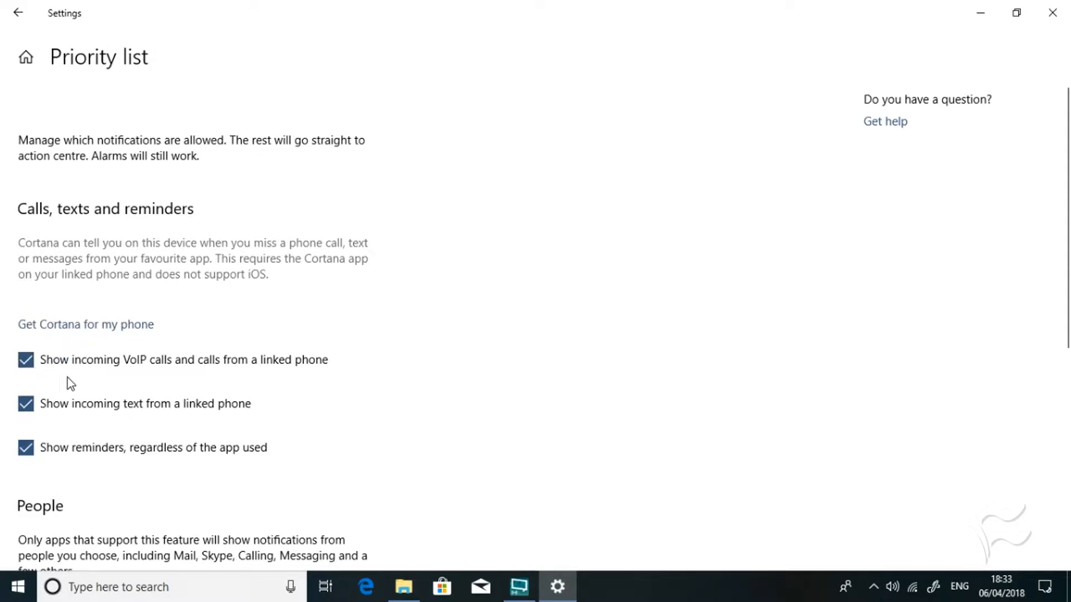
mouse_move(125, 381)
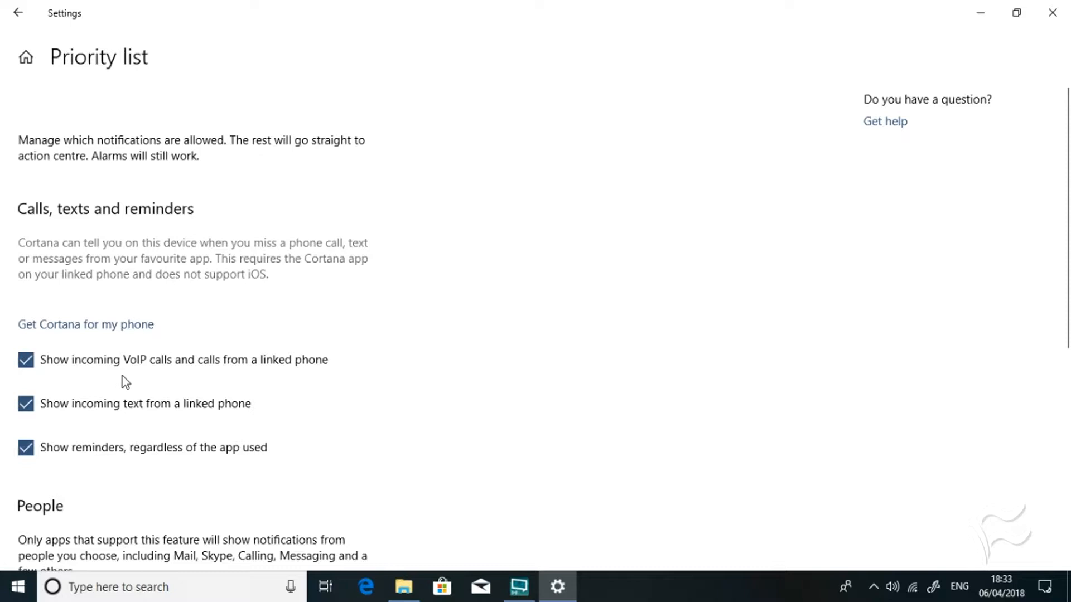
mouse_move(310, 390)
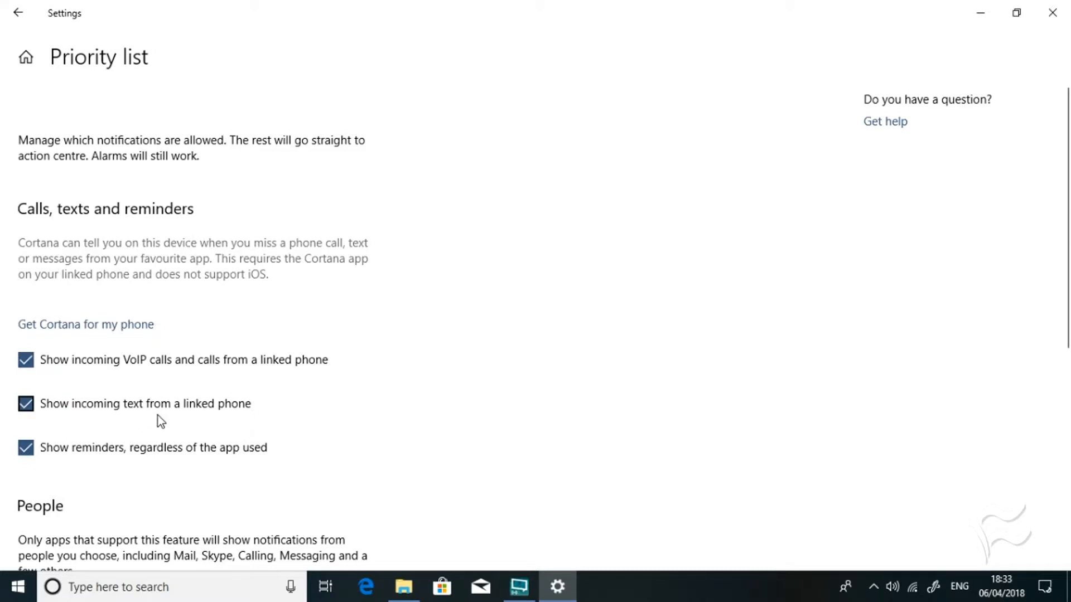
mouse_move(206, 442)
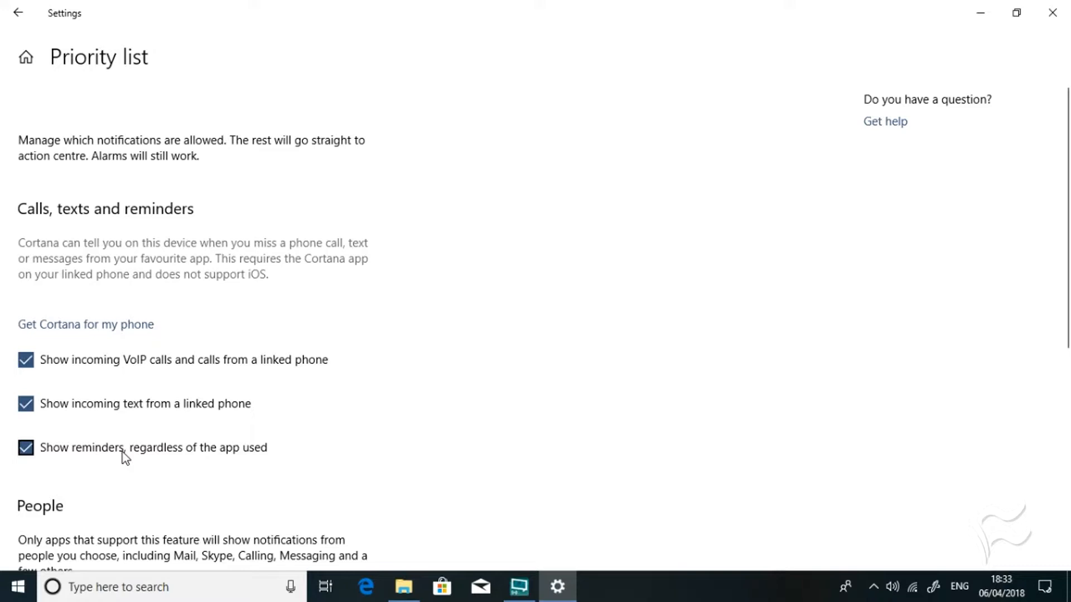
mouse_move(268, 478)
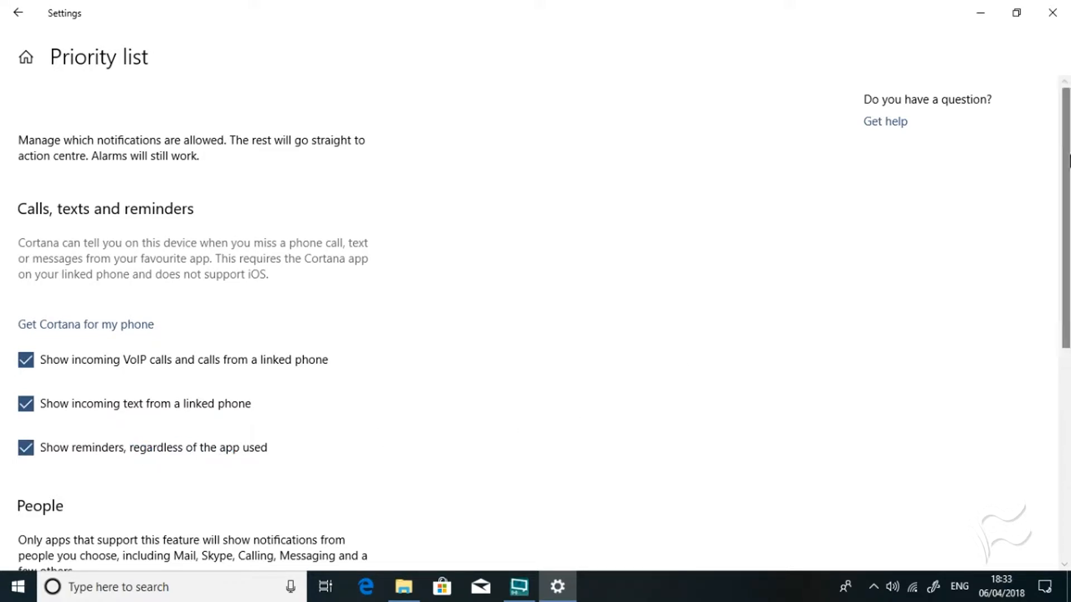
Scroll the priority list to People and Apps, showing Xbox and Xbox gaming overlay.
scroll("down", 3)
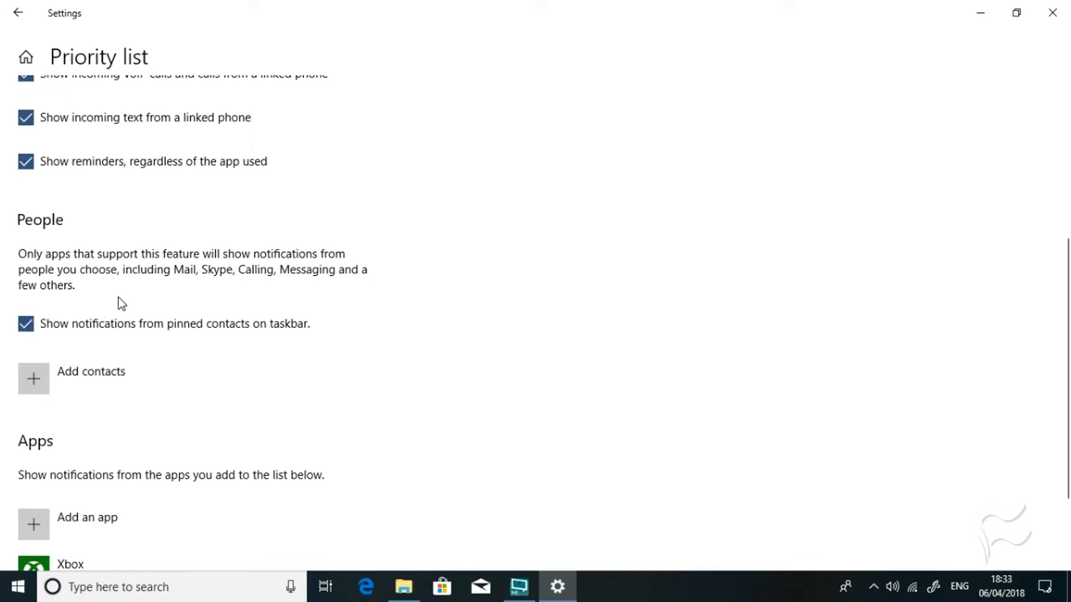
mouse_move(192, 283)
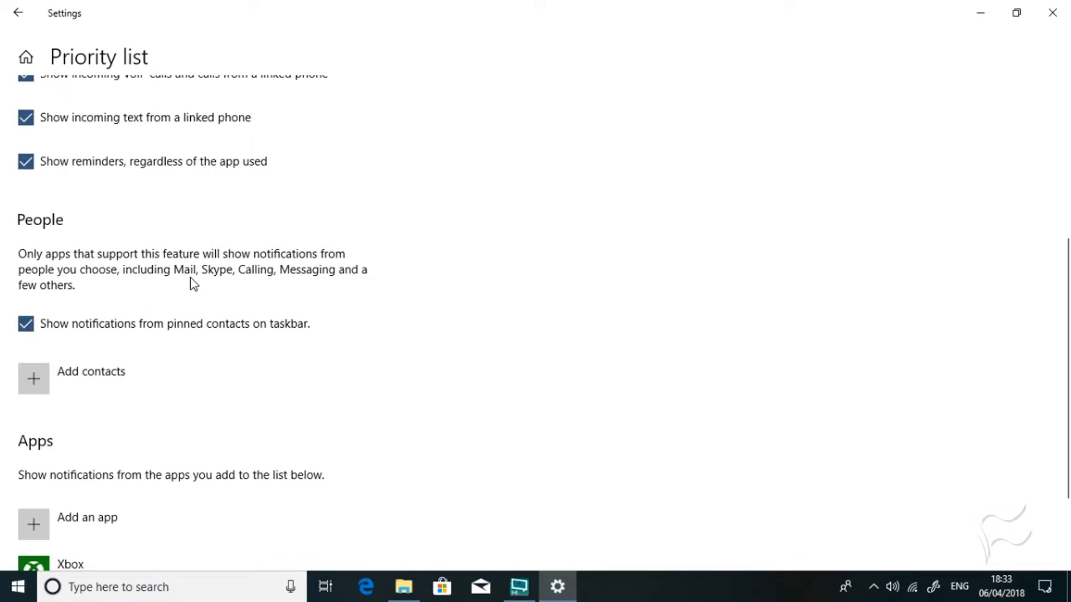
mouse_move(258, 296)
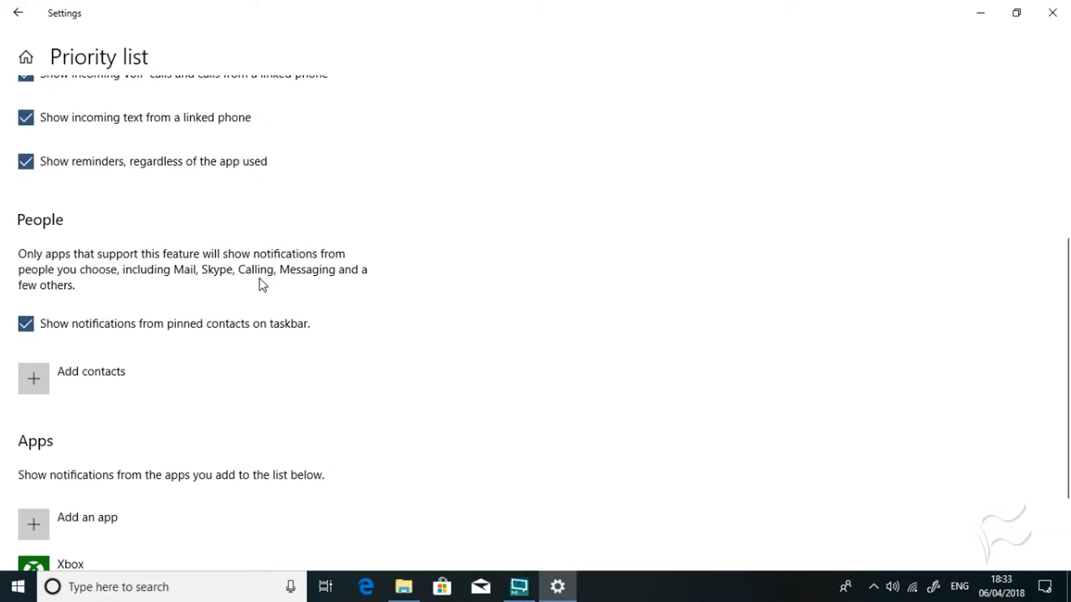
mouse_move(306, 285)
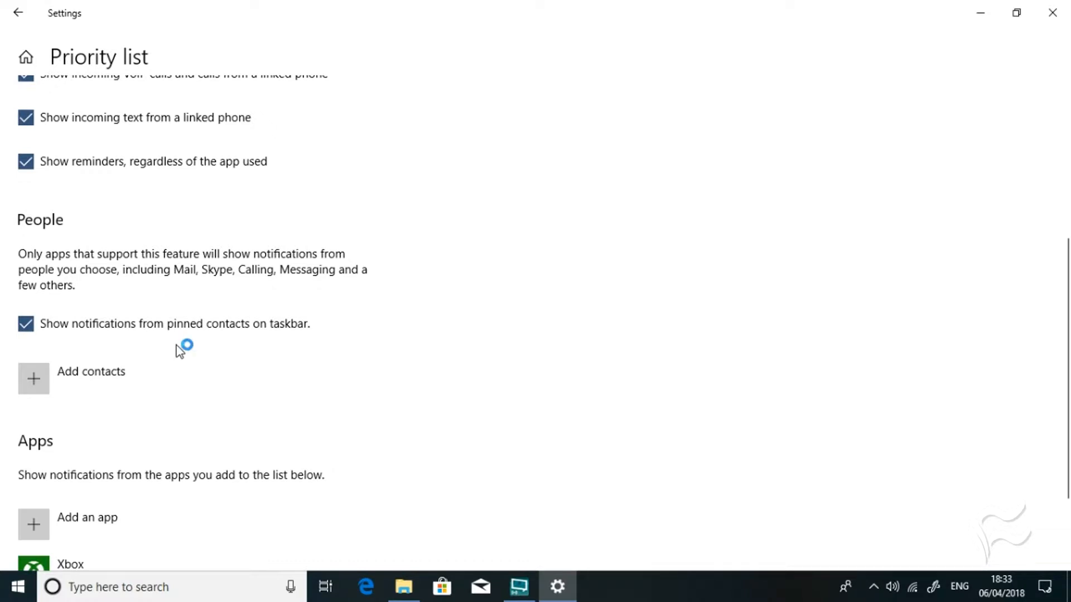
mouse_move(44, 391)
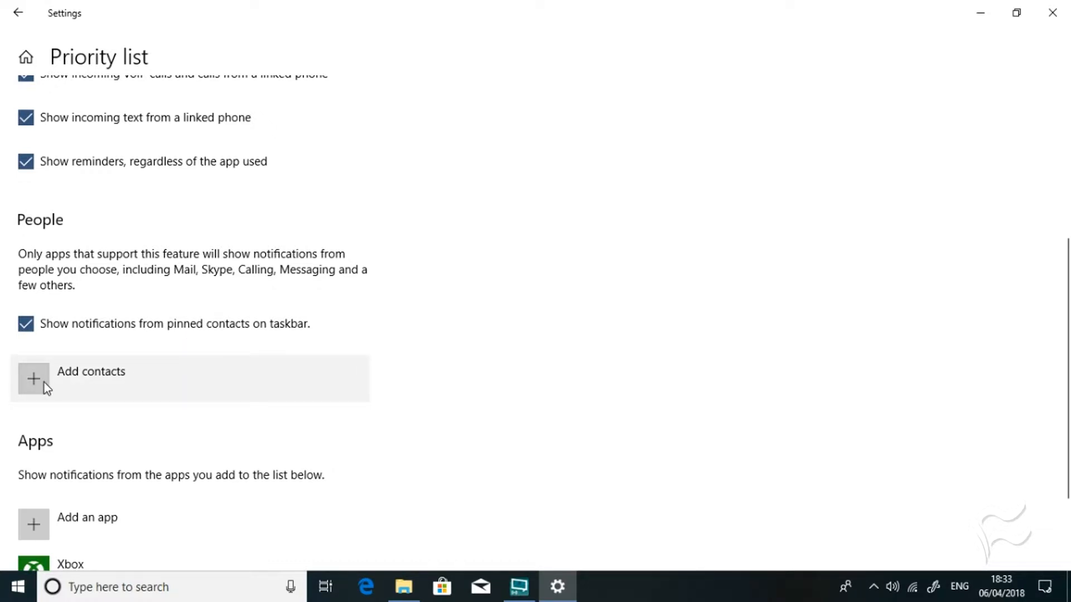
mouse_move(72, 389)
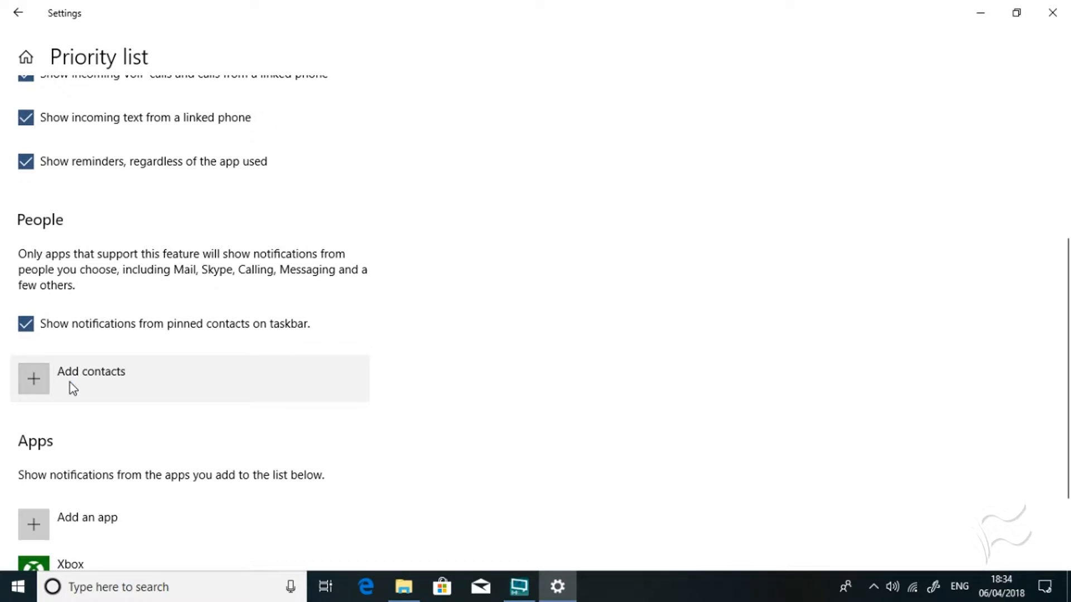
mouse_move(103, 379)
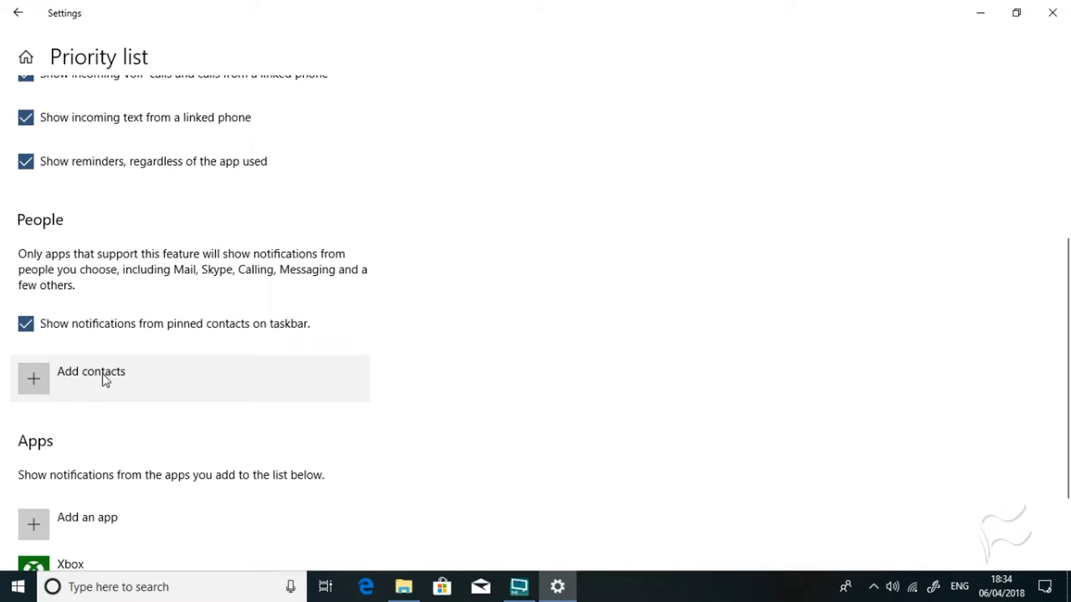
mouse_move(406, 370)
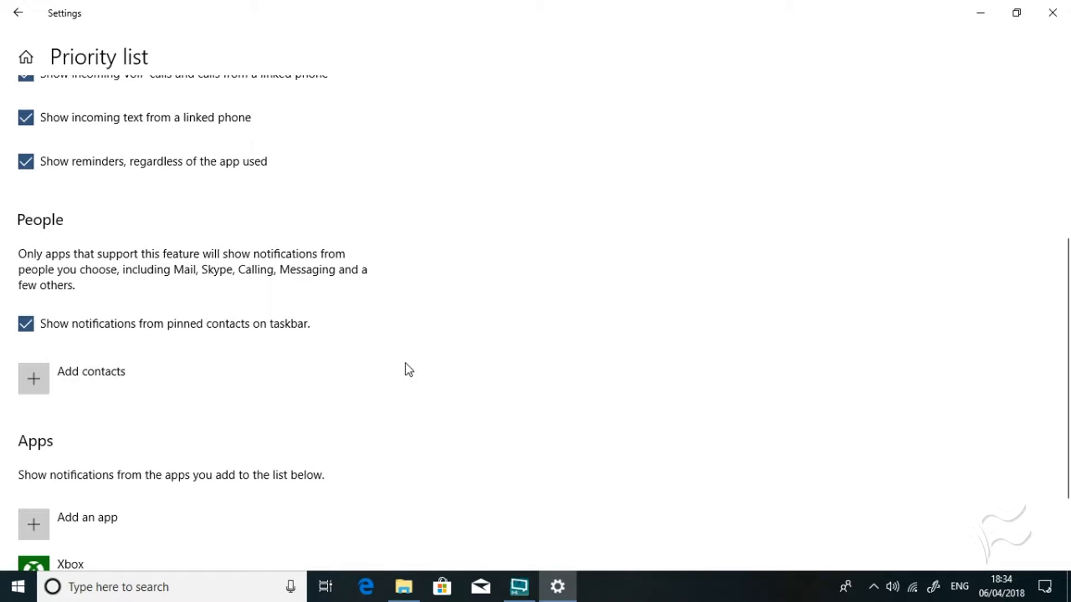
scroll("down", 3)
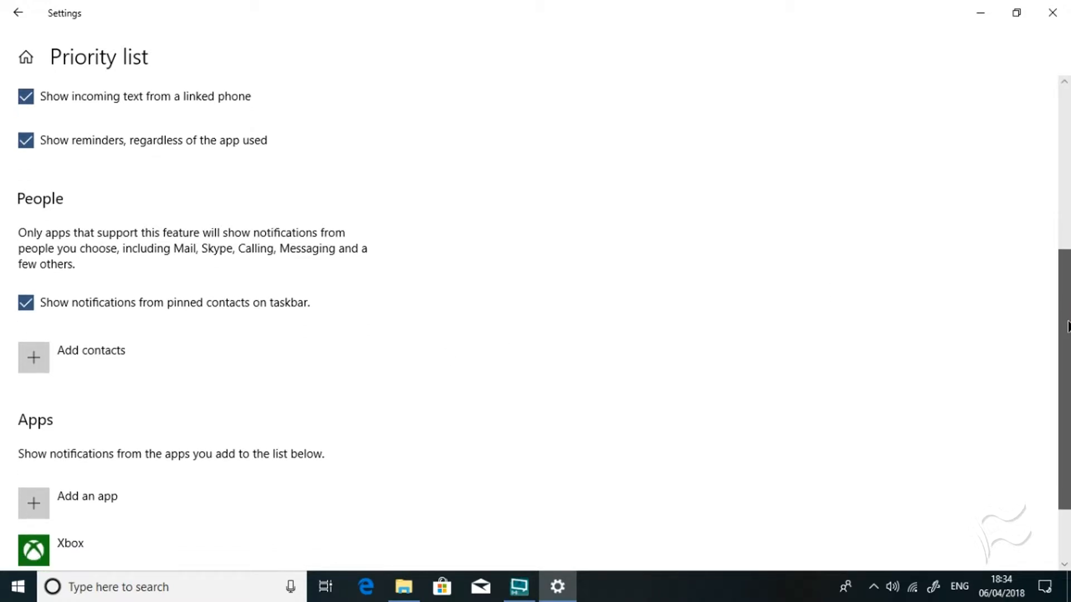
scroll("down", 3)
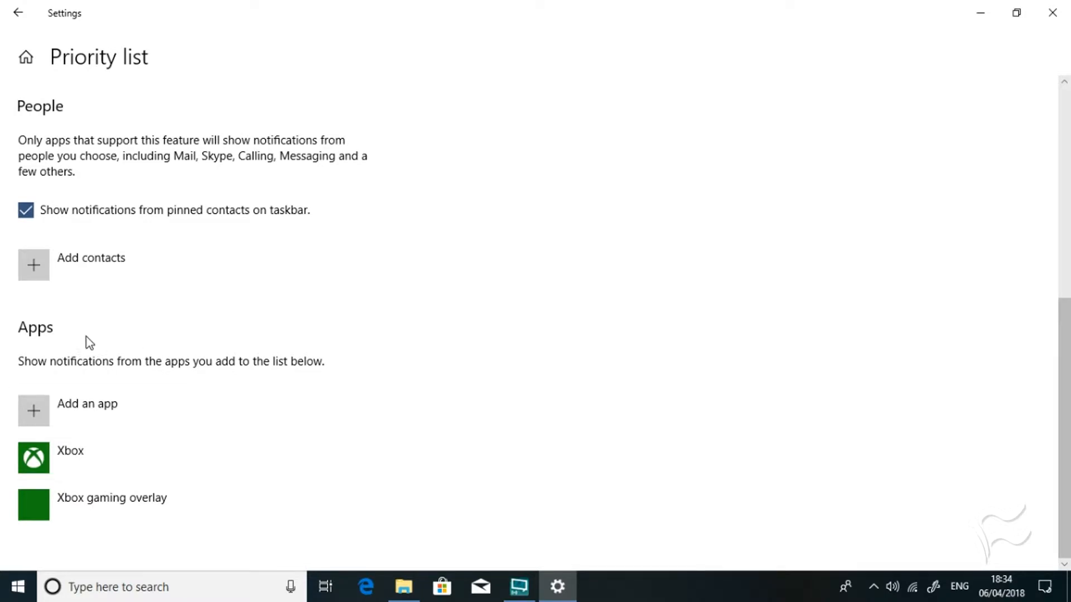
mouse_move(71, 351)
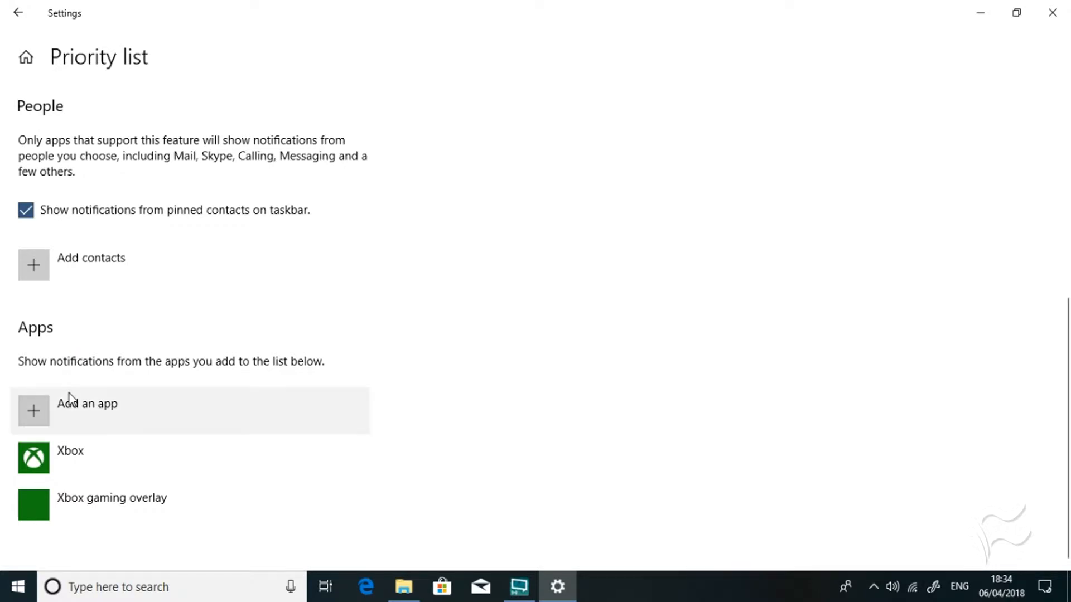
mouse_move(38, 424)
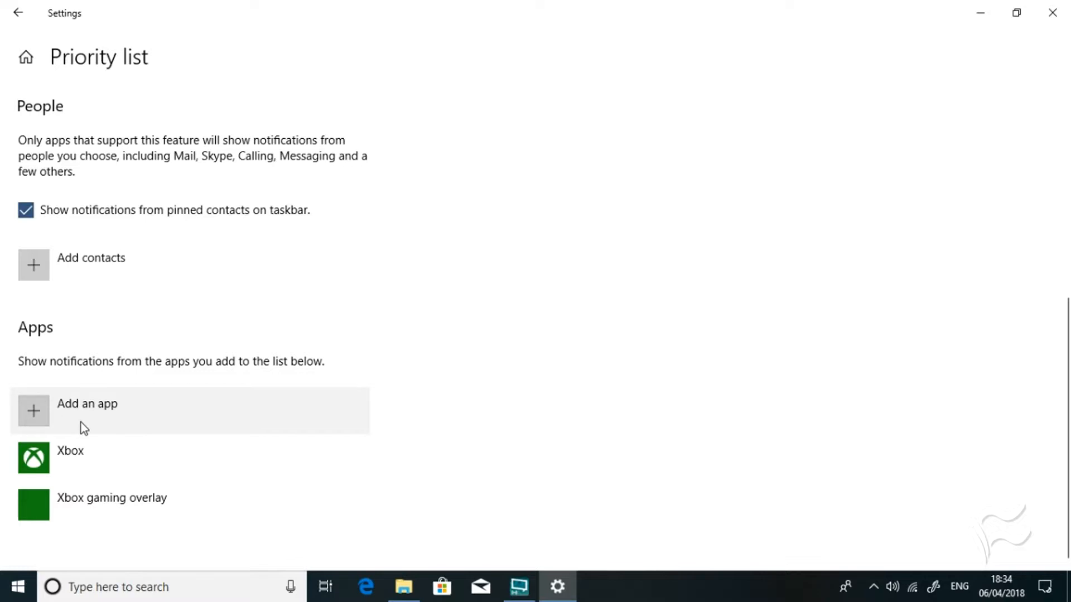
mouse_move(114, 426)
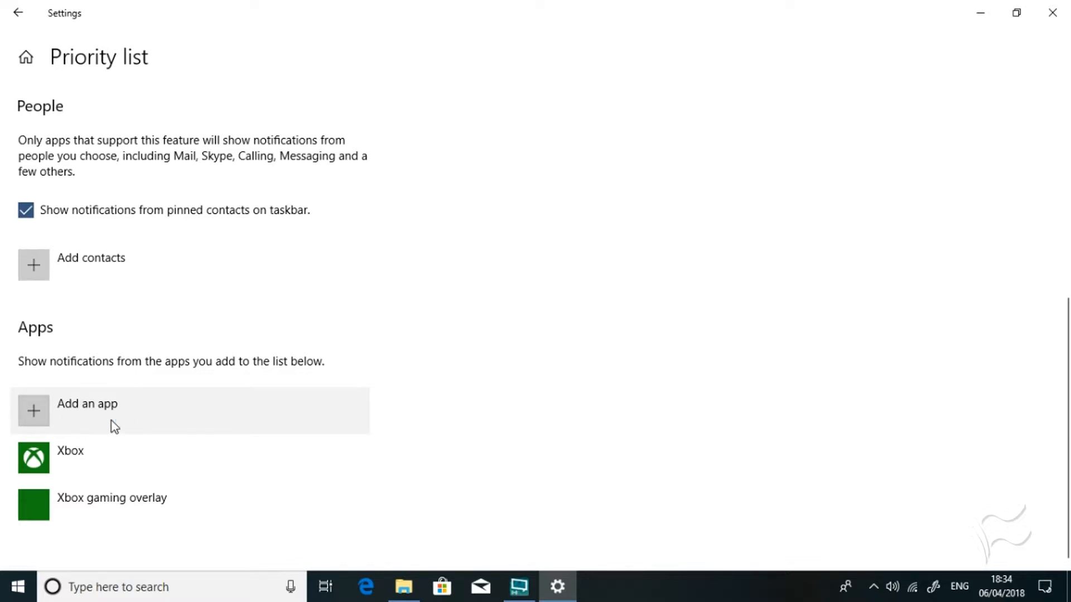
mouse_move(108, 460)
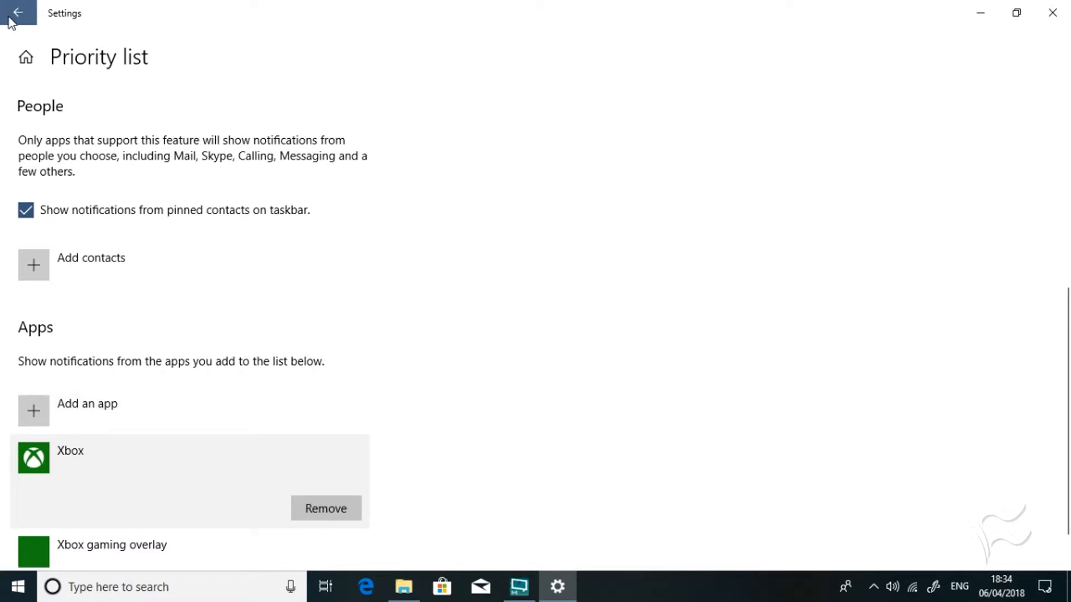
Go back to the Focus assist page, still set to Priority only.
left_click(20, 14)
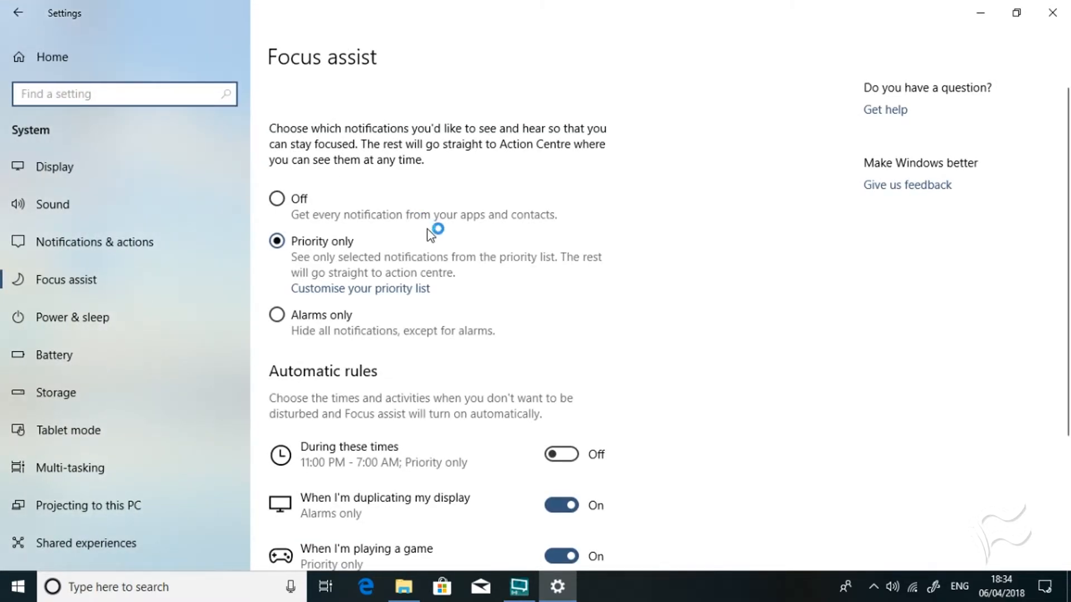
mouse_move(395, 293)
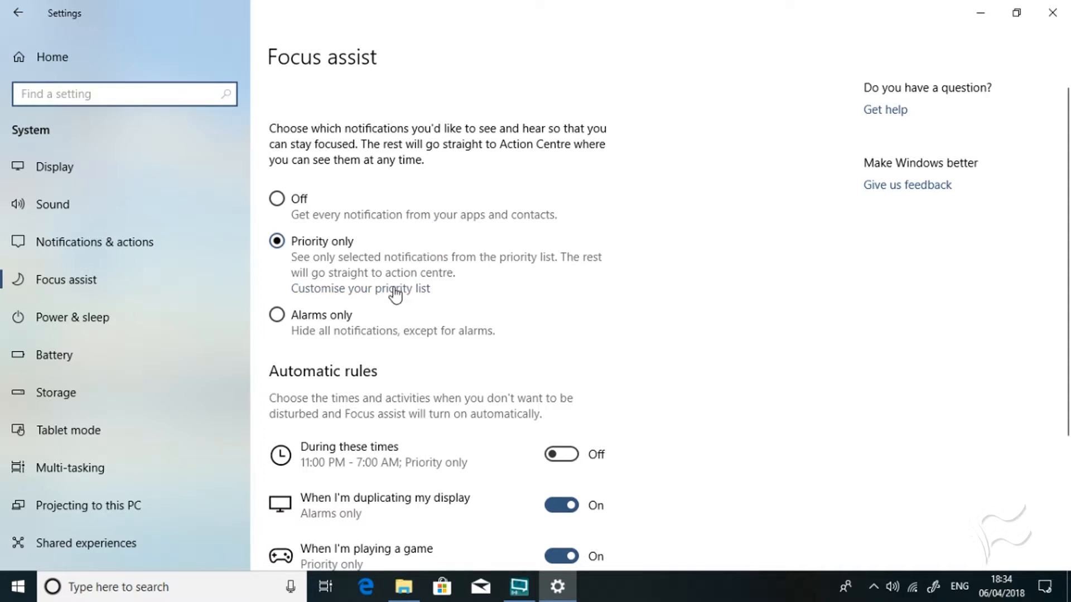
mouse_move(346, 298)
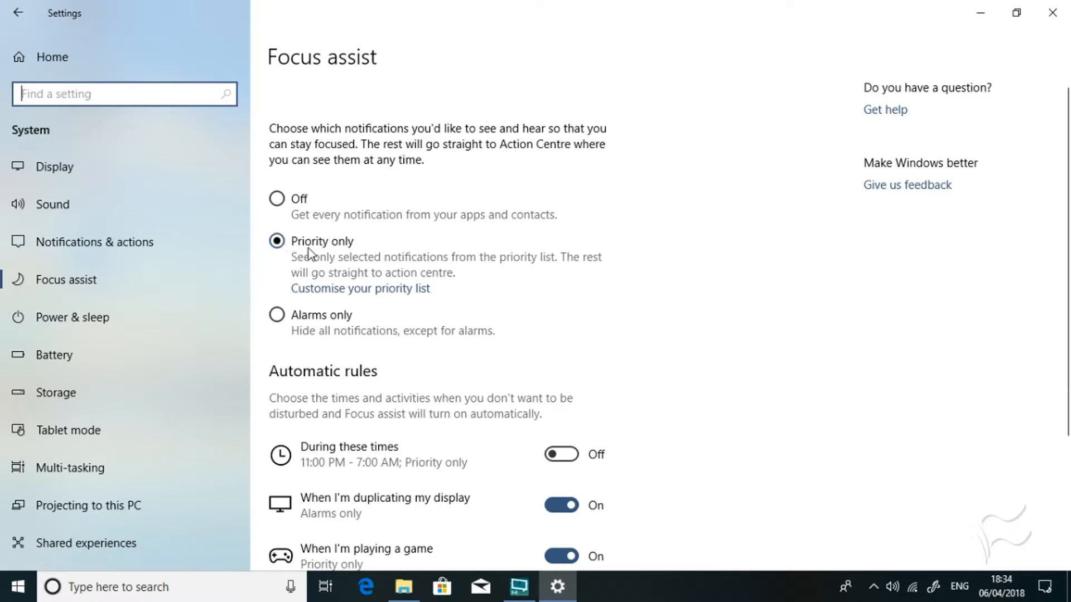
mouse_move(373, 262)
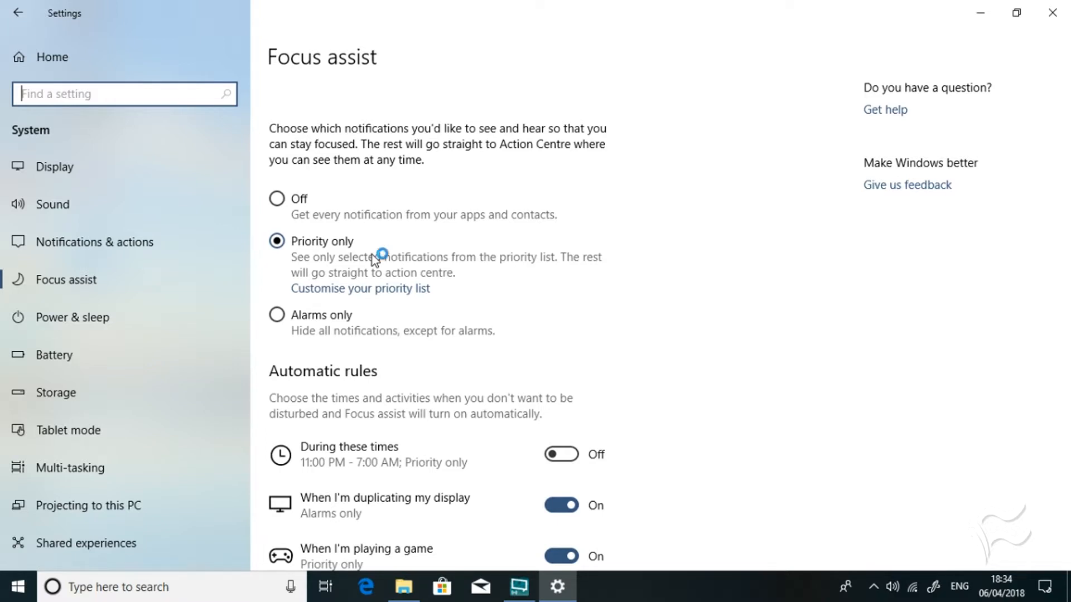
mouse_move(356, 323)
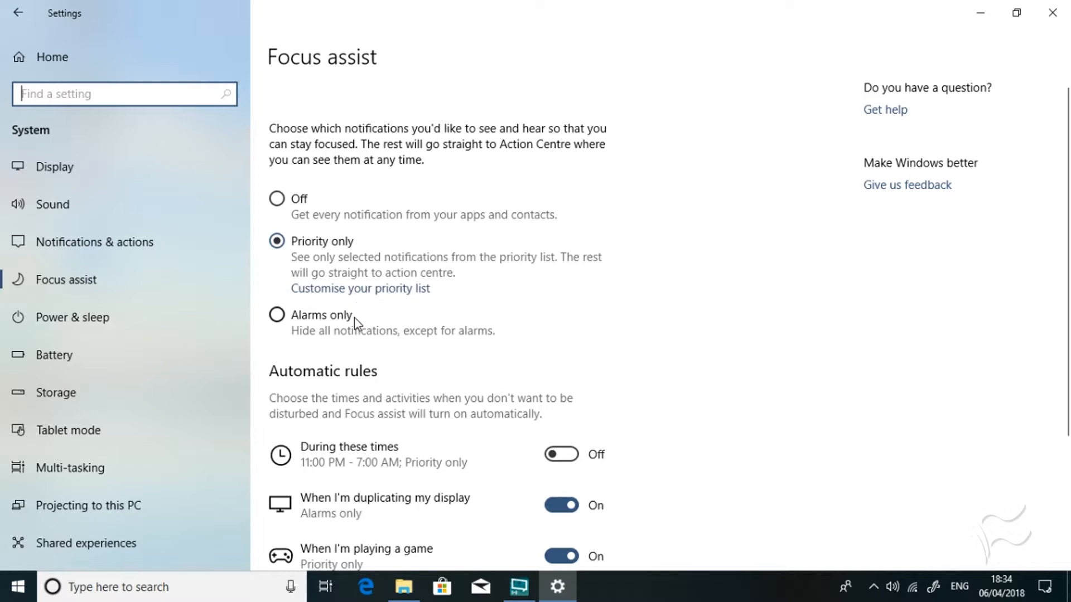
mouse_move(308, 323)
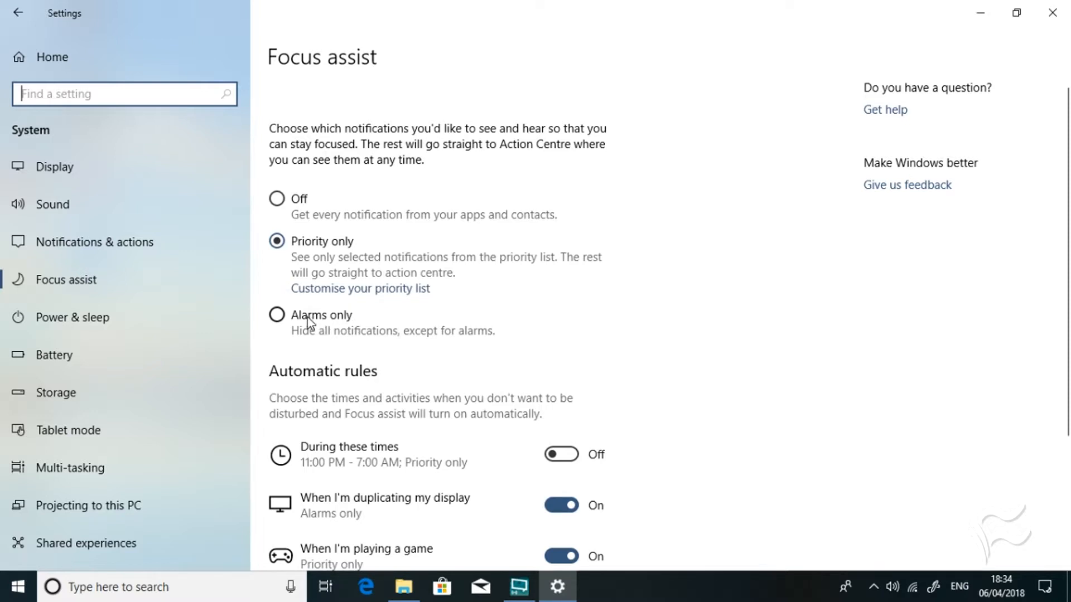
mouse_move(319, 321)
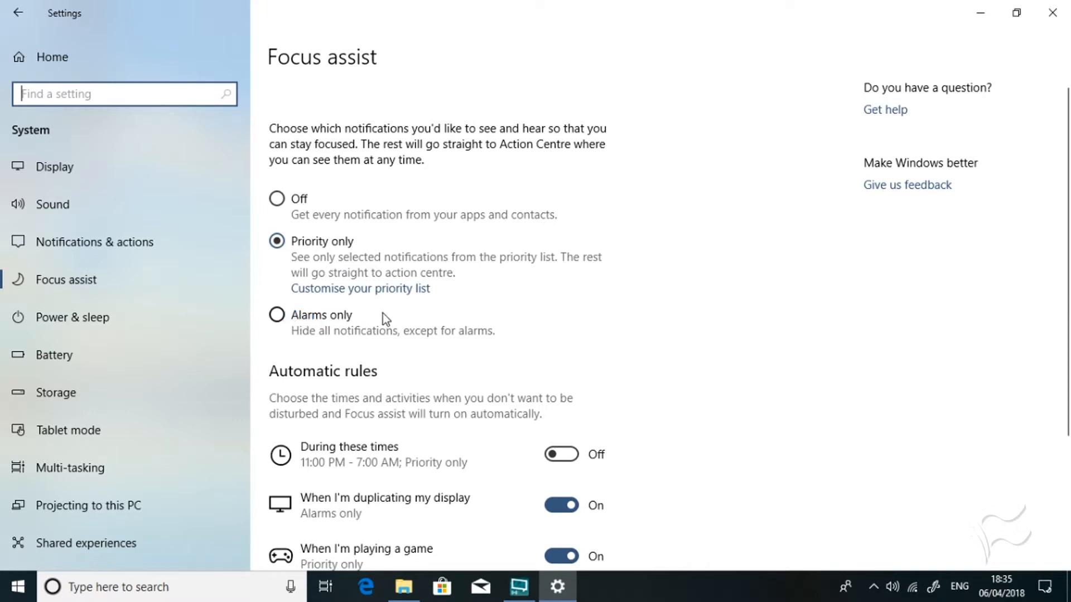
mouse_move(281, 323)
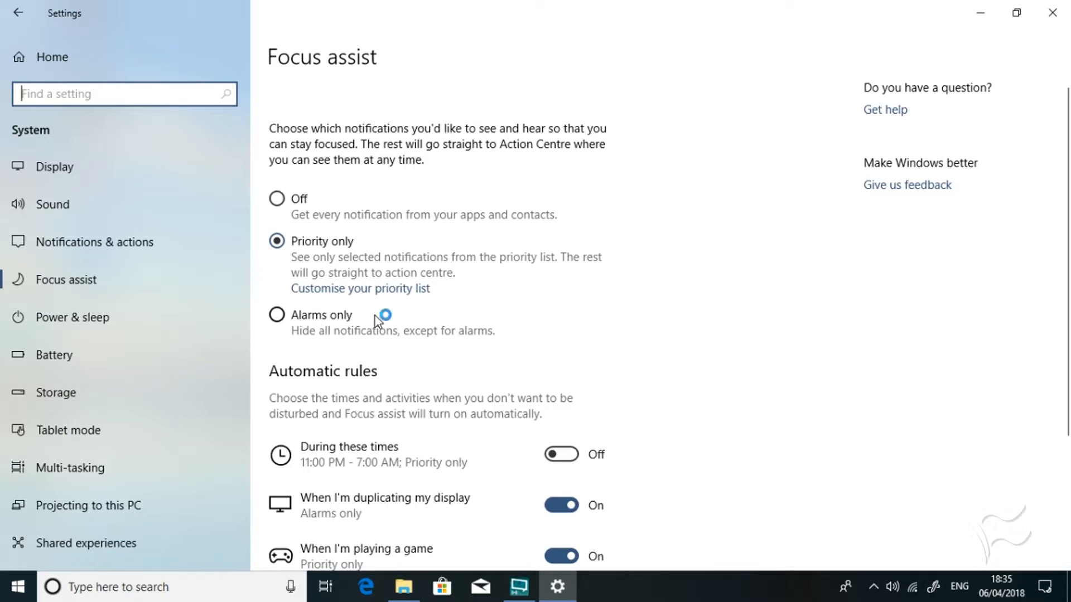
Scroll down to the Automatic rules, including the home rule and missed-notifications summary.
scroll("down", 3)
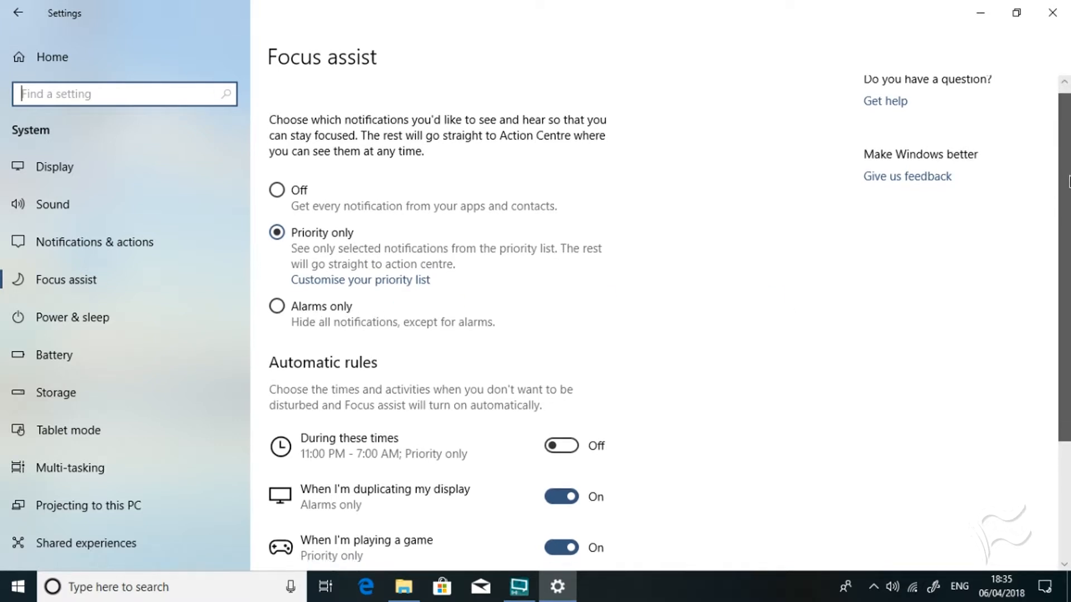
scroll("down", 3)
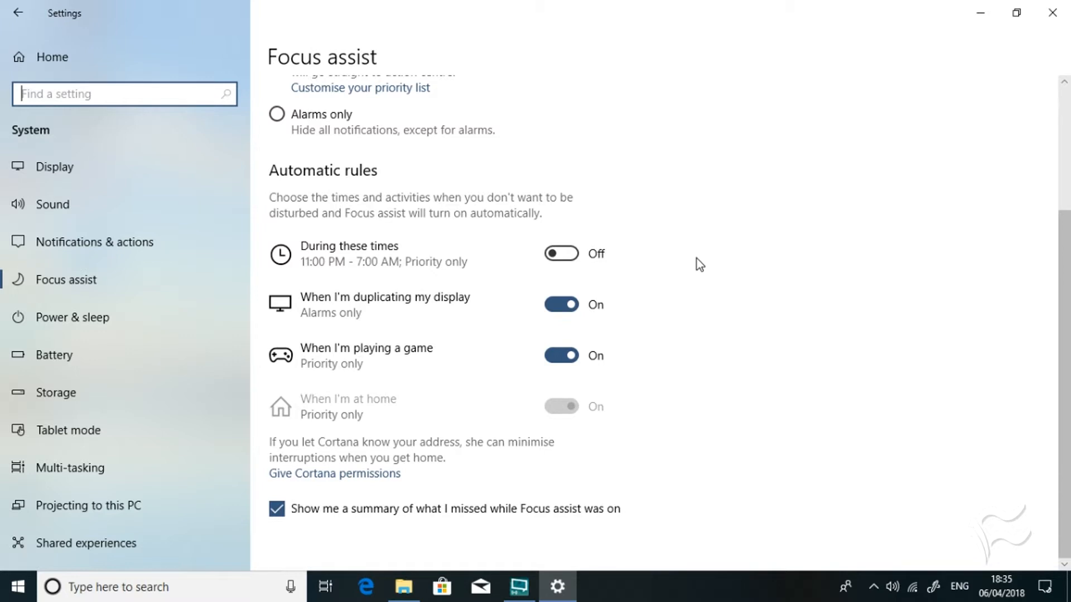
mouse_move(595, 221)
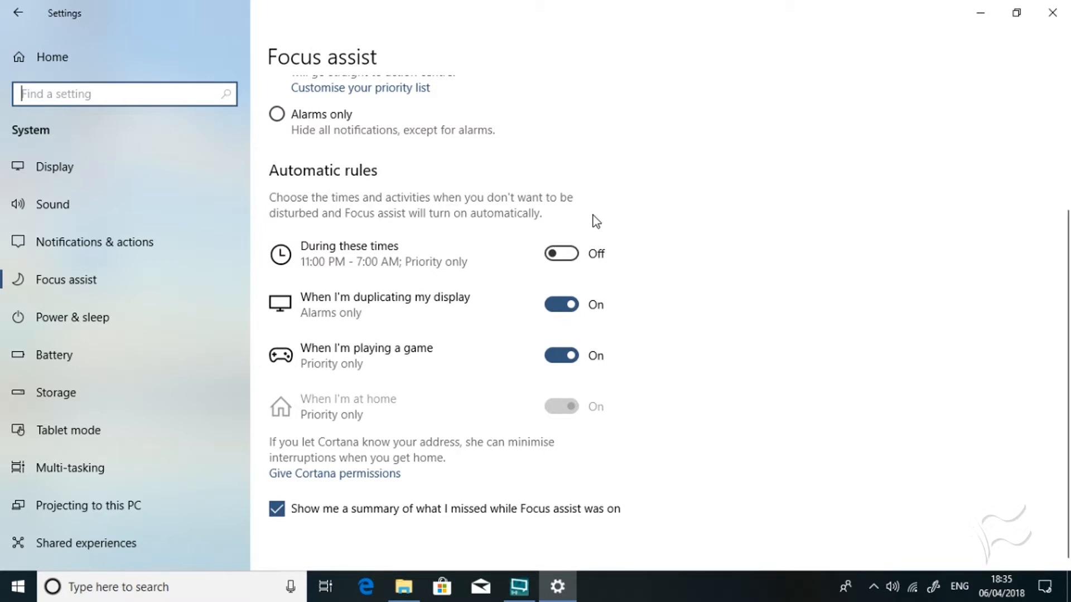
mouse_move(570, 263)
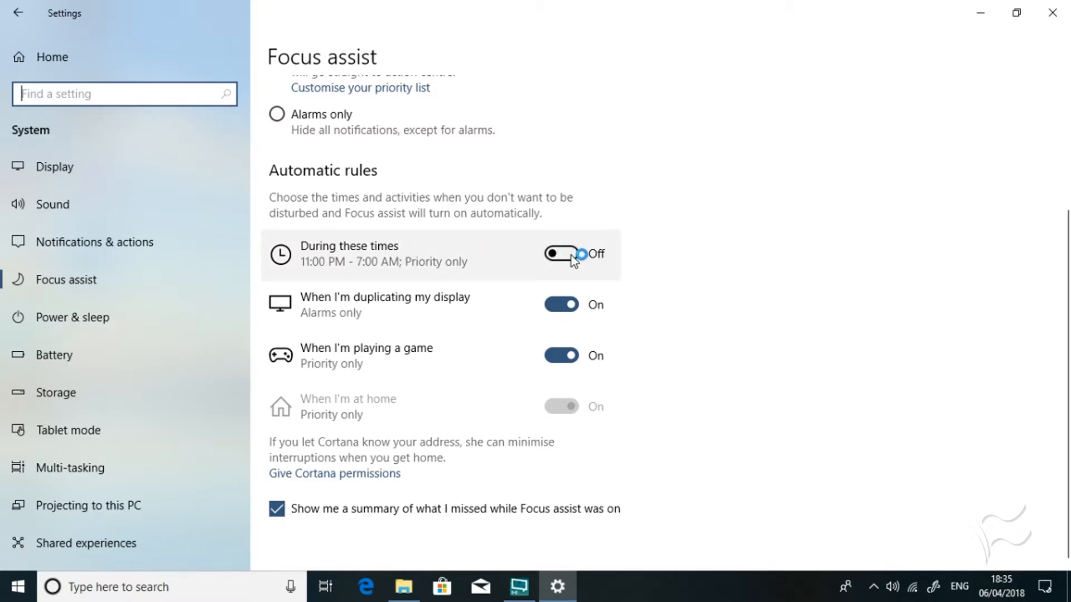
Turn on the 'During these times' rule, keeping 23:00–7:00 daily at Priority only.
left_click(561, 254)
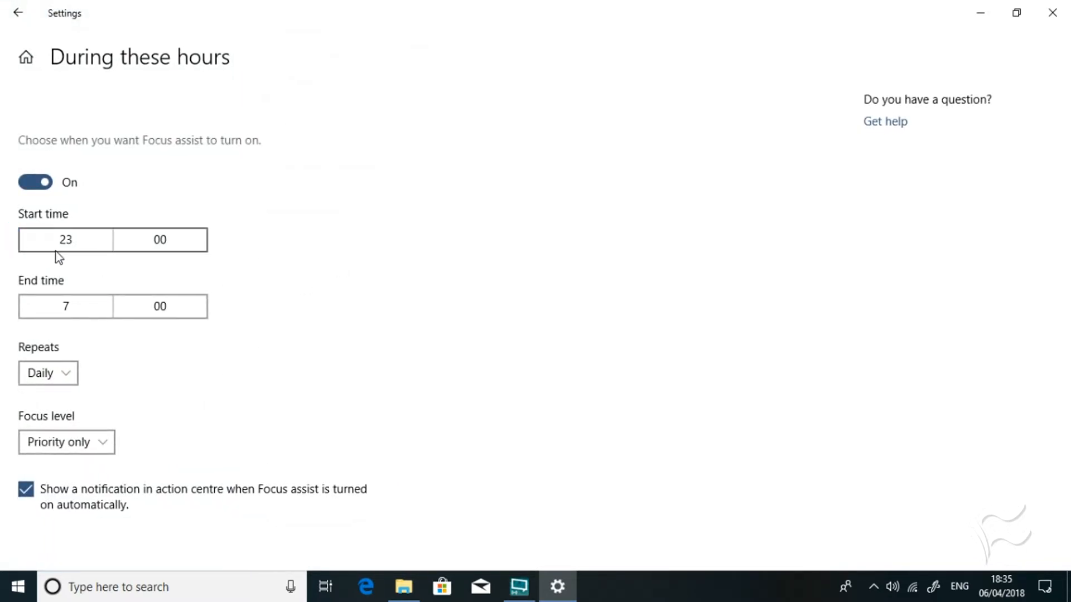
left_click(66, 240)
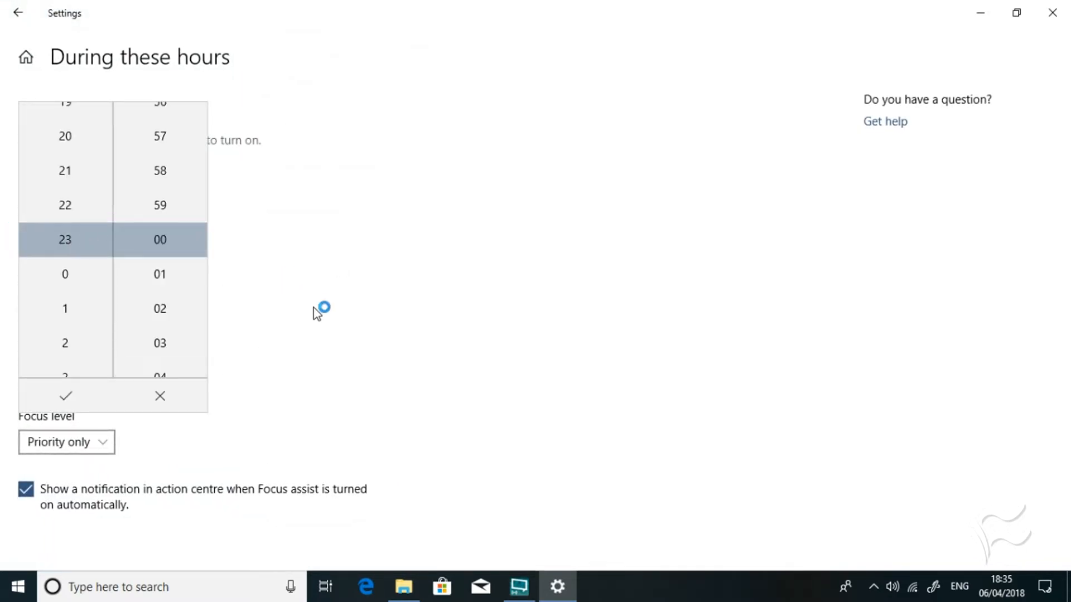
left_click(65, 396)
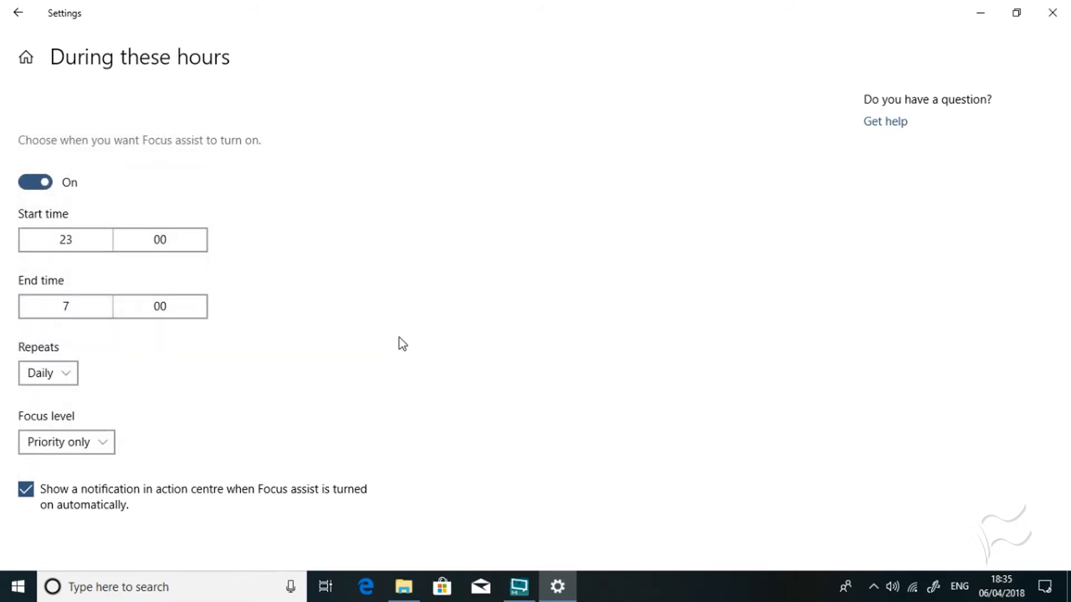
mouse_move(272, 151)
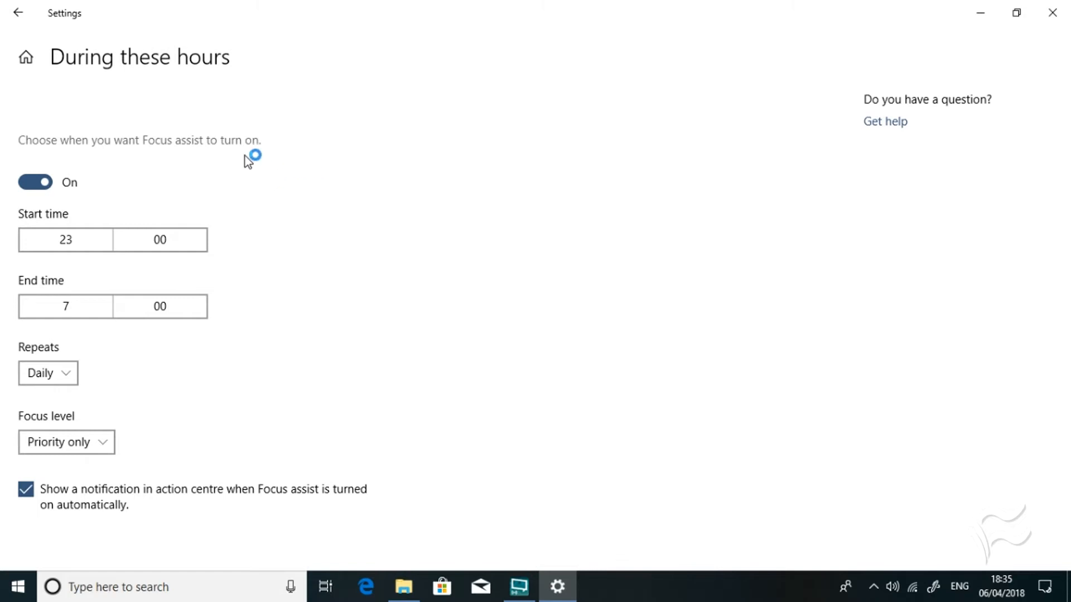
Back on Focus assist, review the 11 PM–7 AM schedule, display and game rules.
left_click(20, 13)
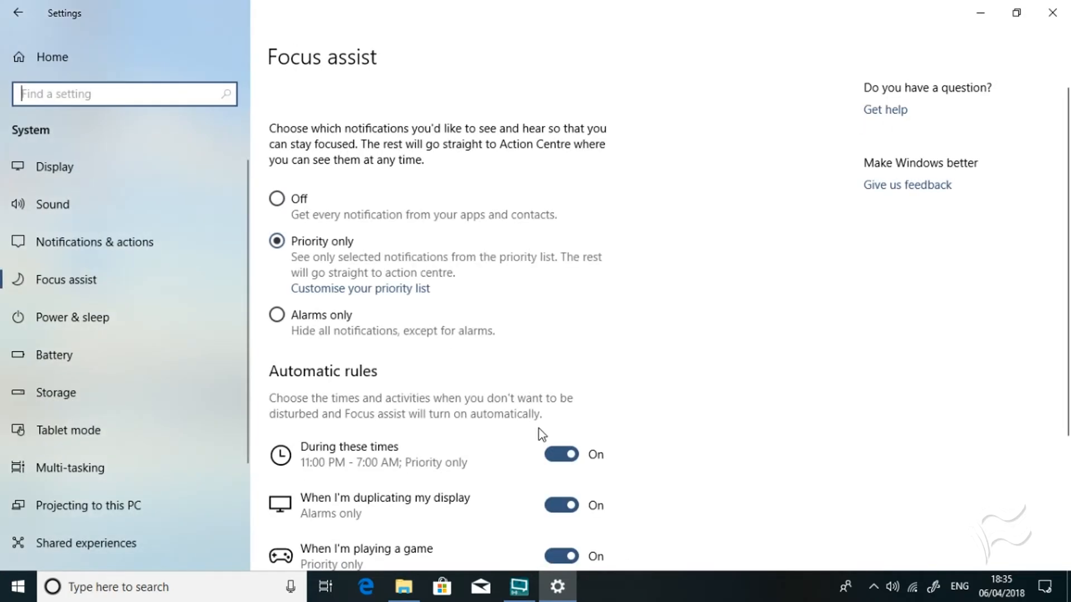
mouse_move(1061, 330)
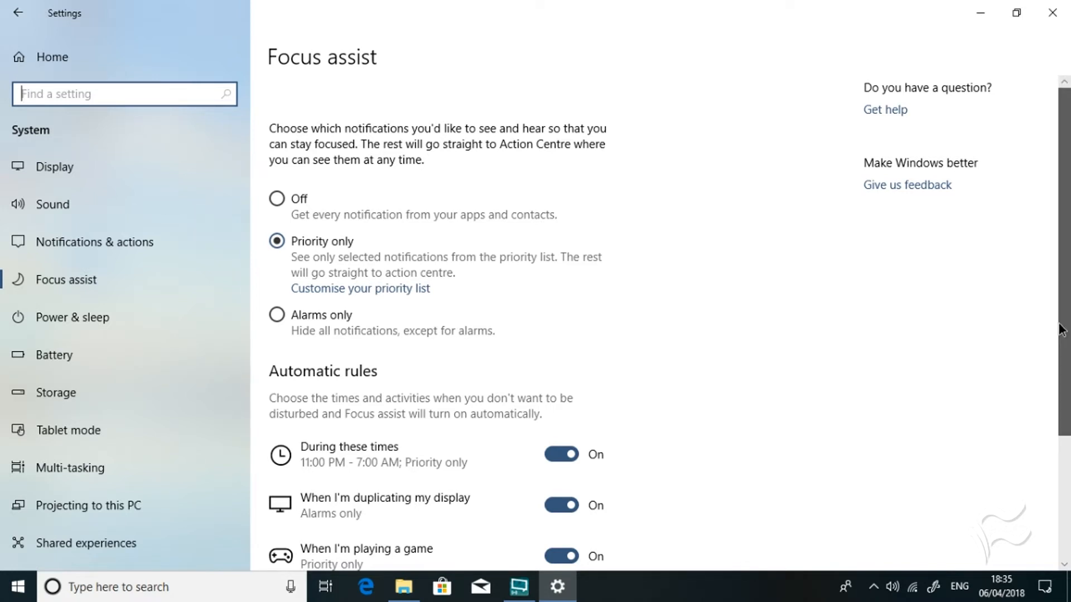
scroll("down", 3)
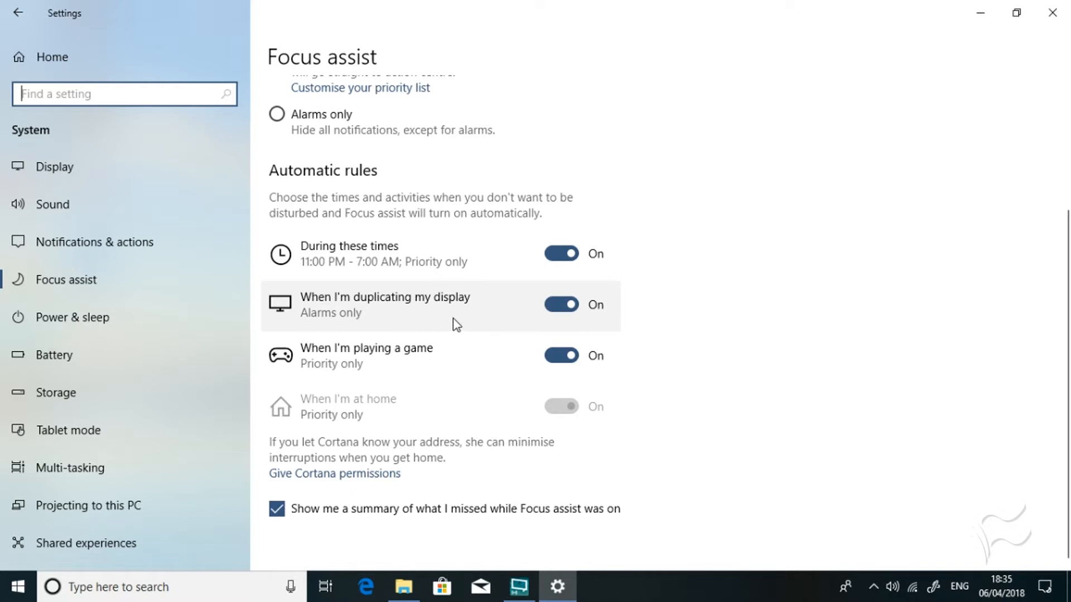
mouse_move(386, 323)
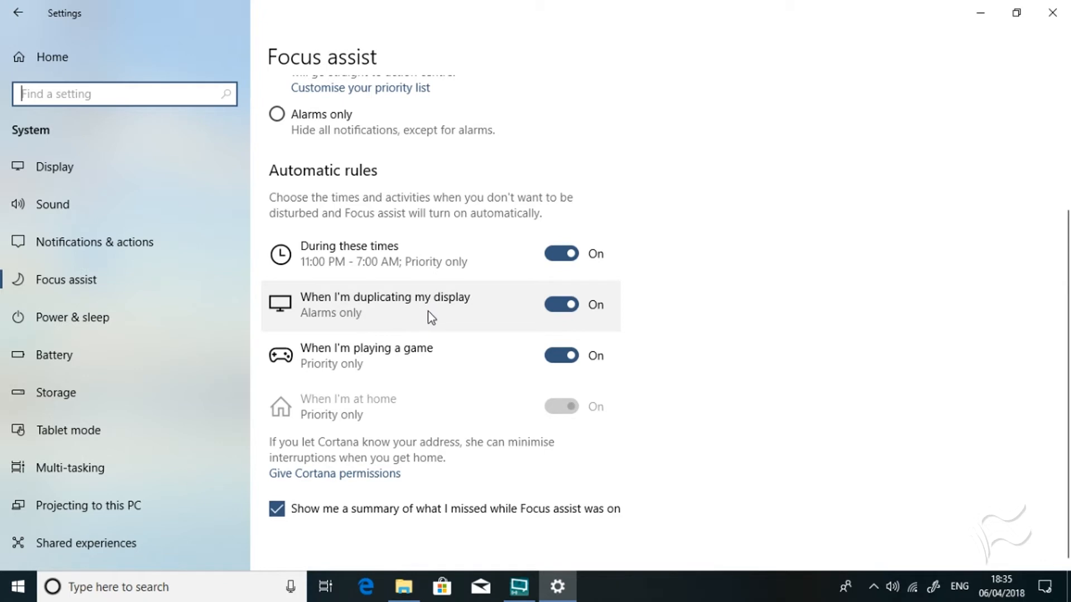
mouse_move(454, 321)
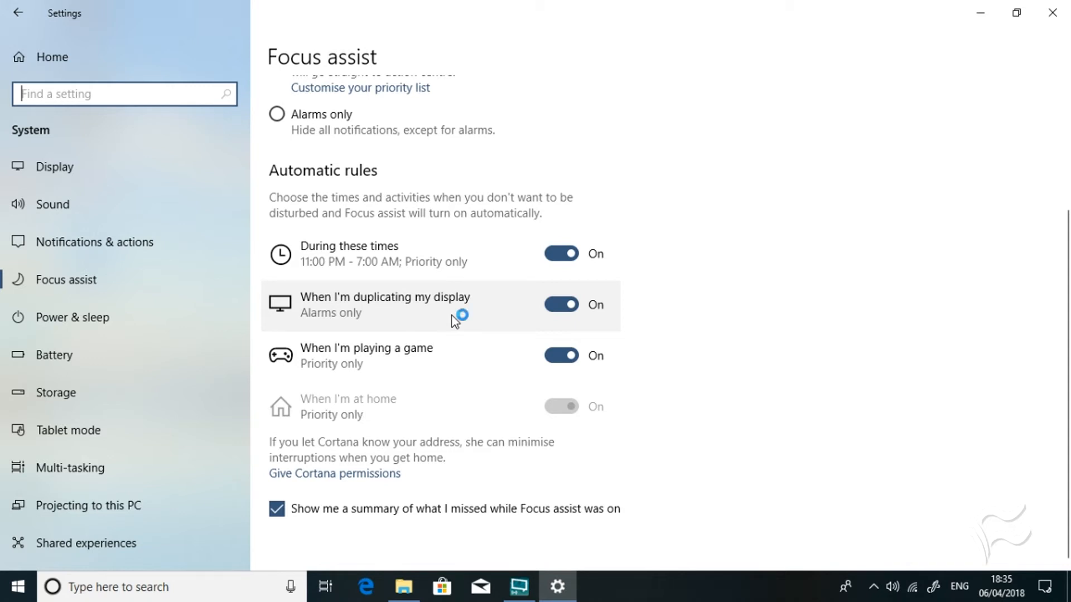
mouse_move(450, 369)
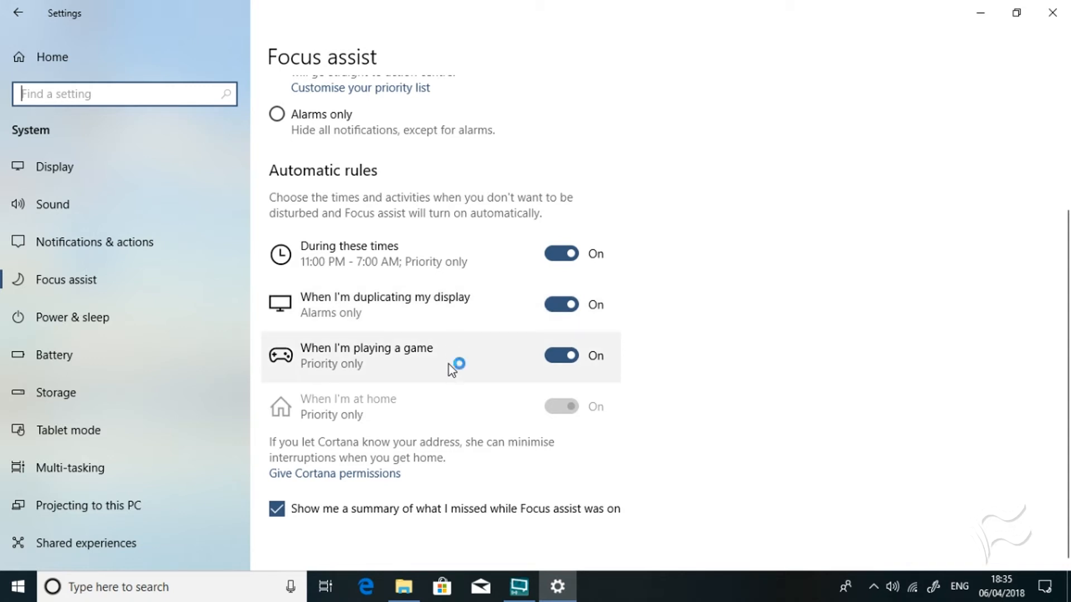
left_click(366, 355)
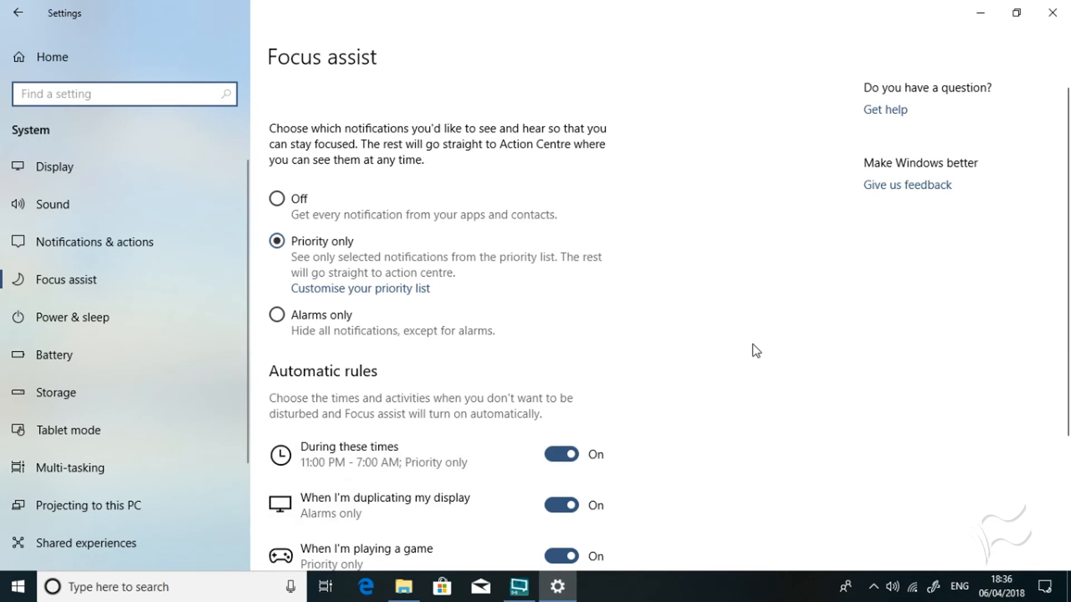
scroll("down", 3)
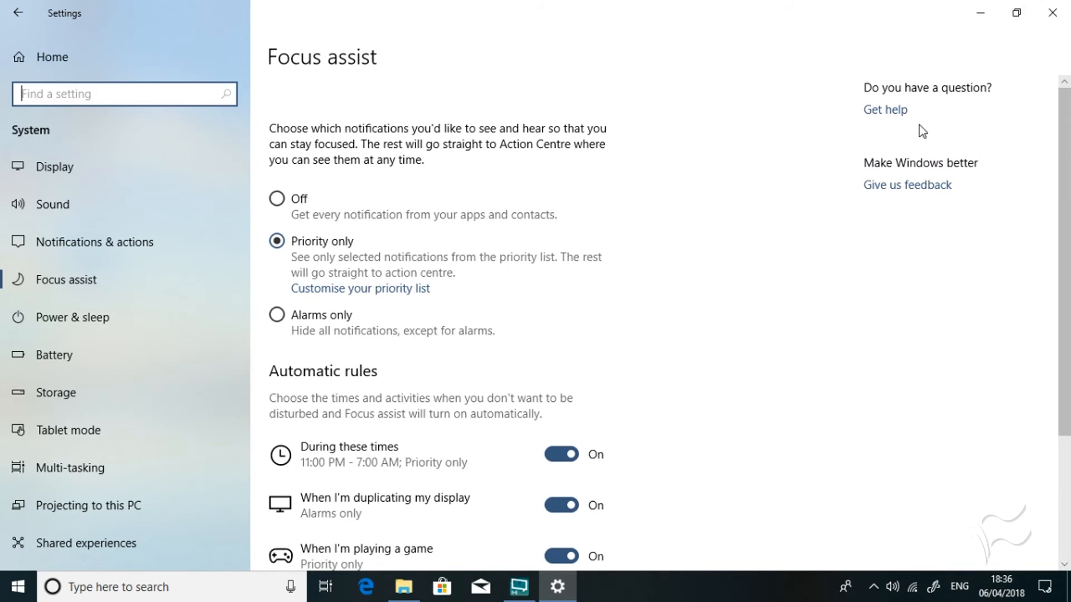
mouse_move(822, 509)
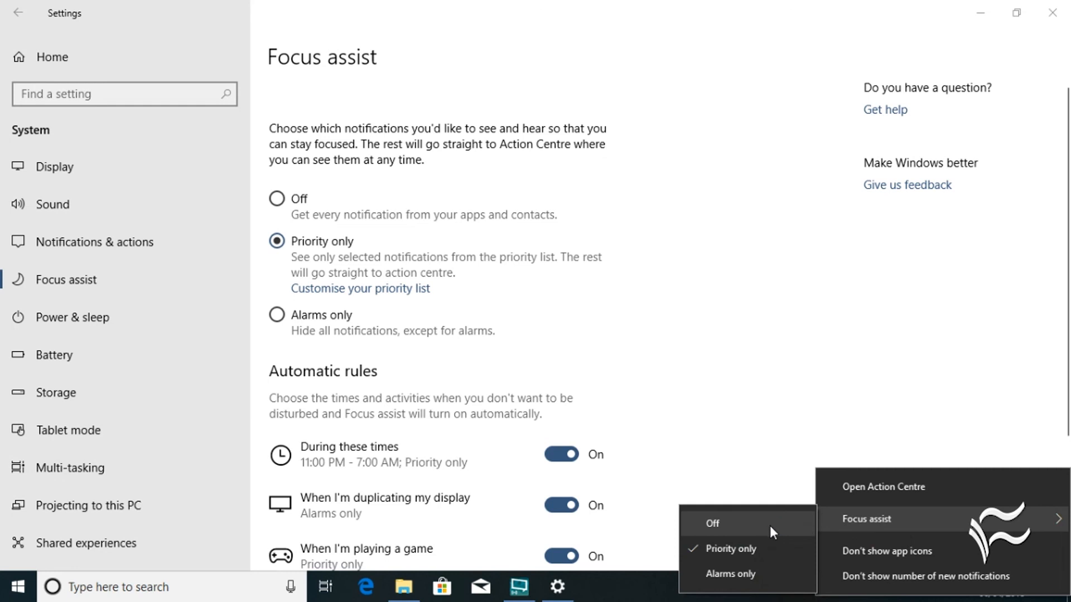
mouse_move(776, 564)
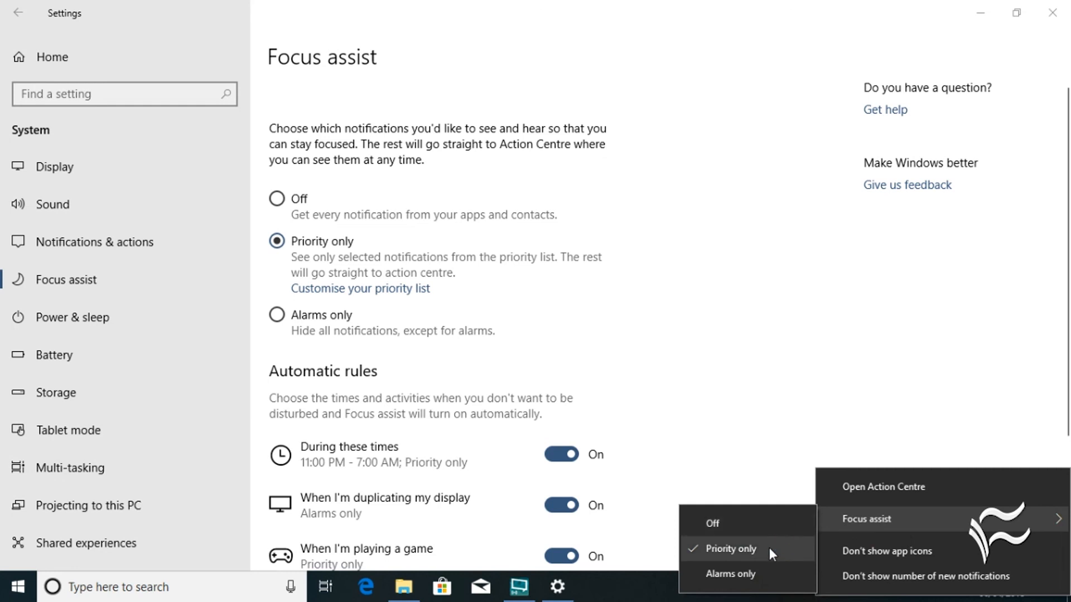